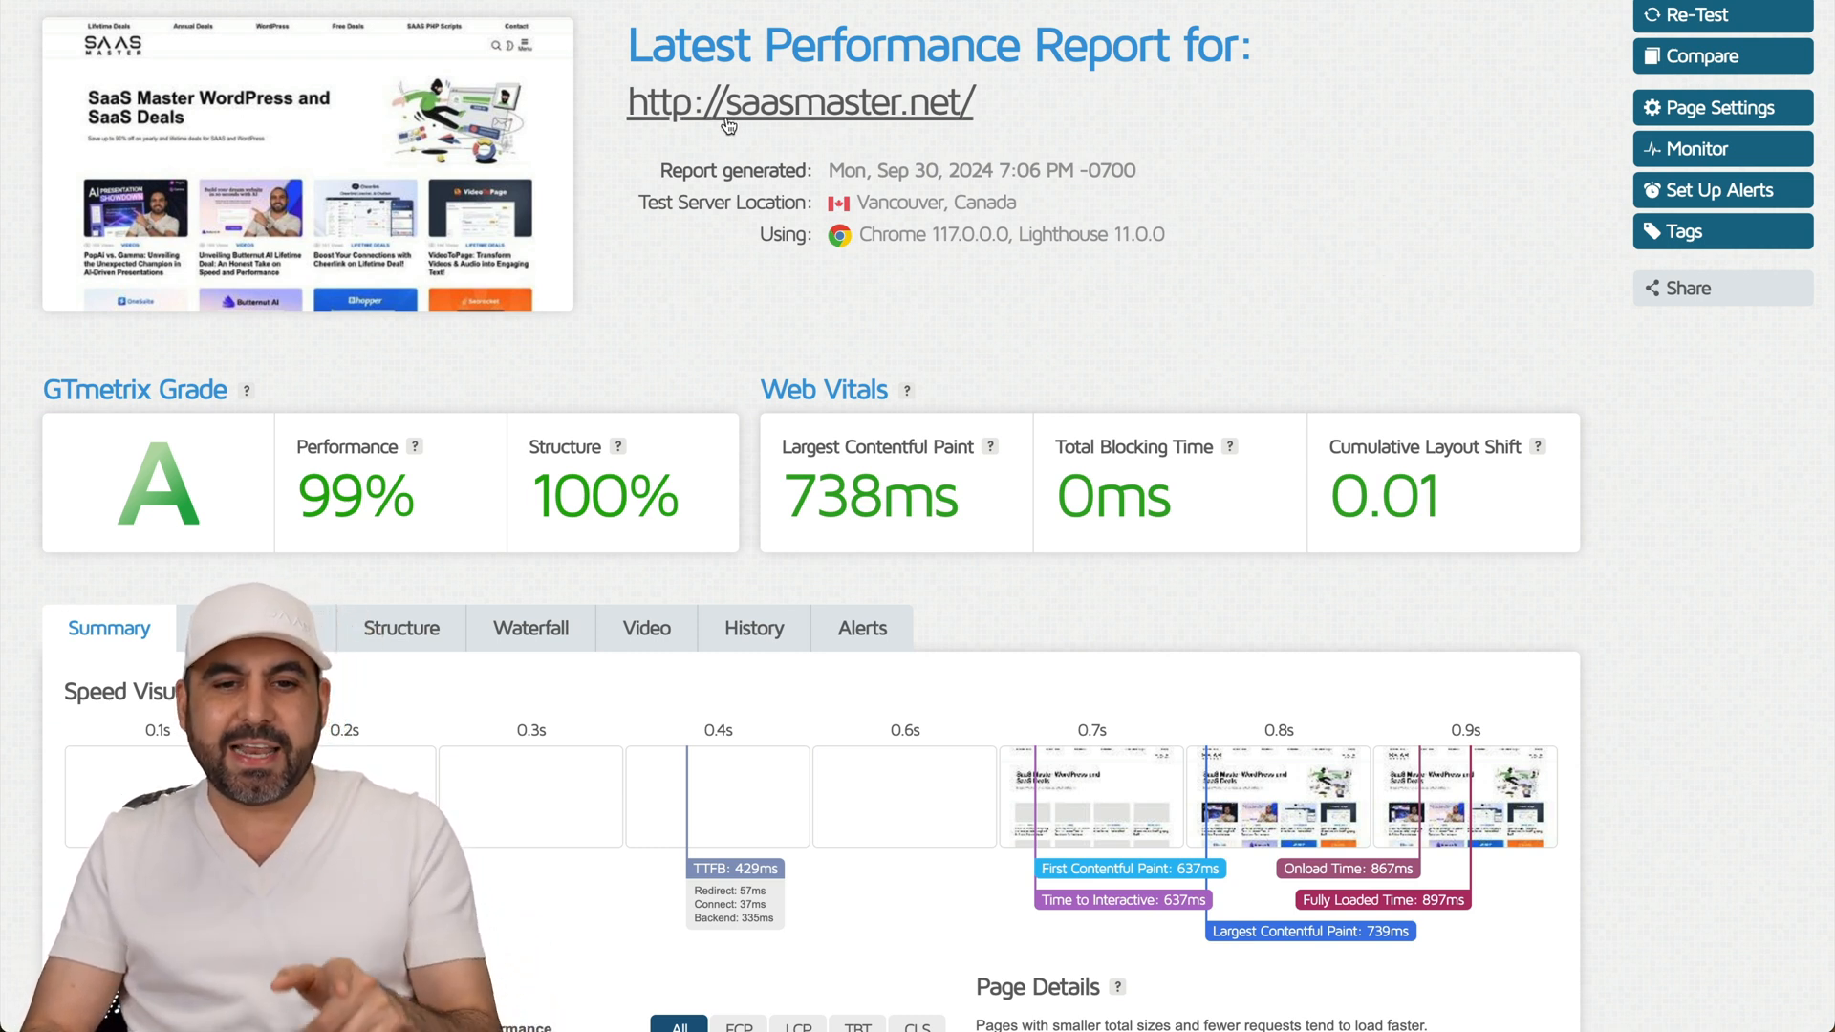
pyautogui.moveTo(973, 126)
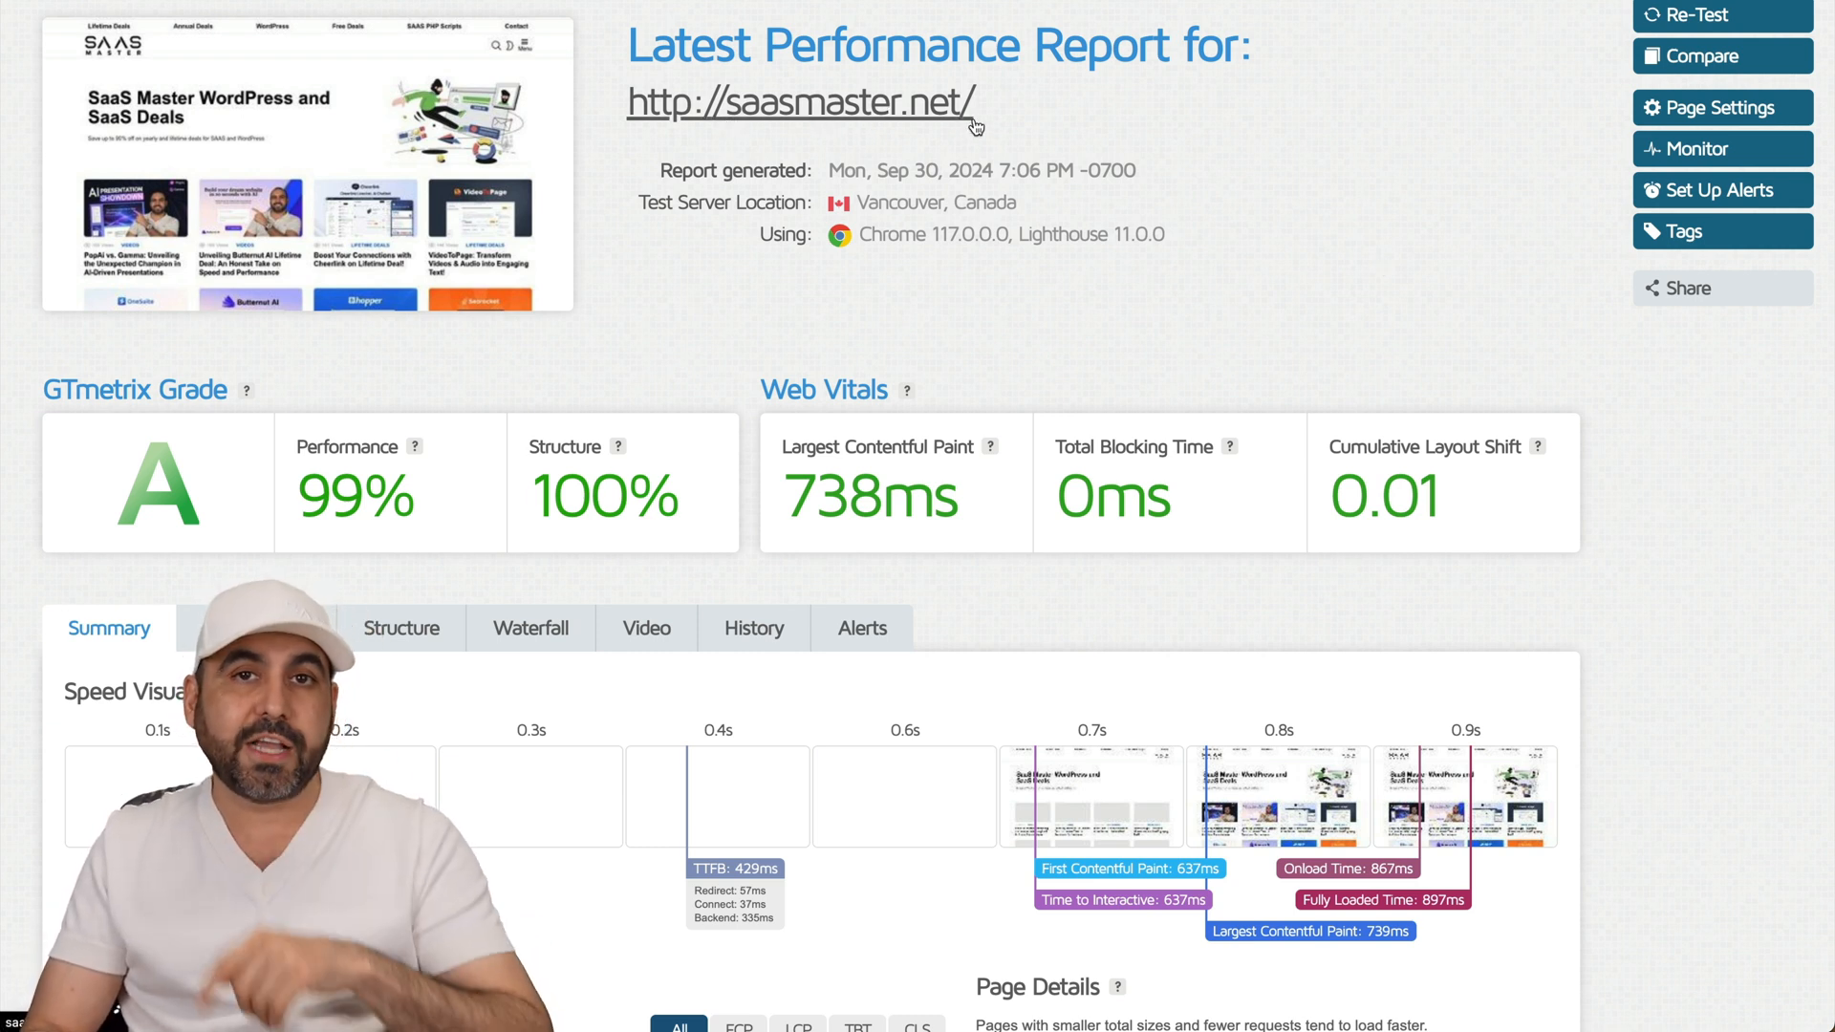
# Step: Select the KVM 1 VPS plan at $4.99/month for 24 months, subtotal $119.76
pyautogui.scroll(-3)
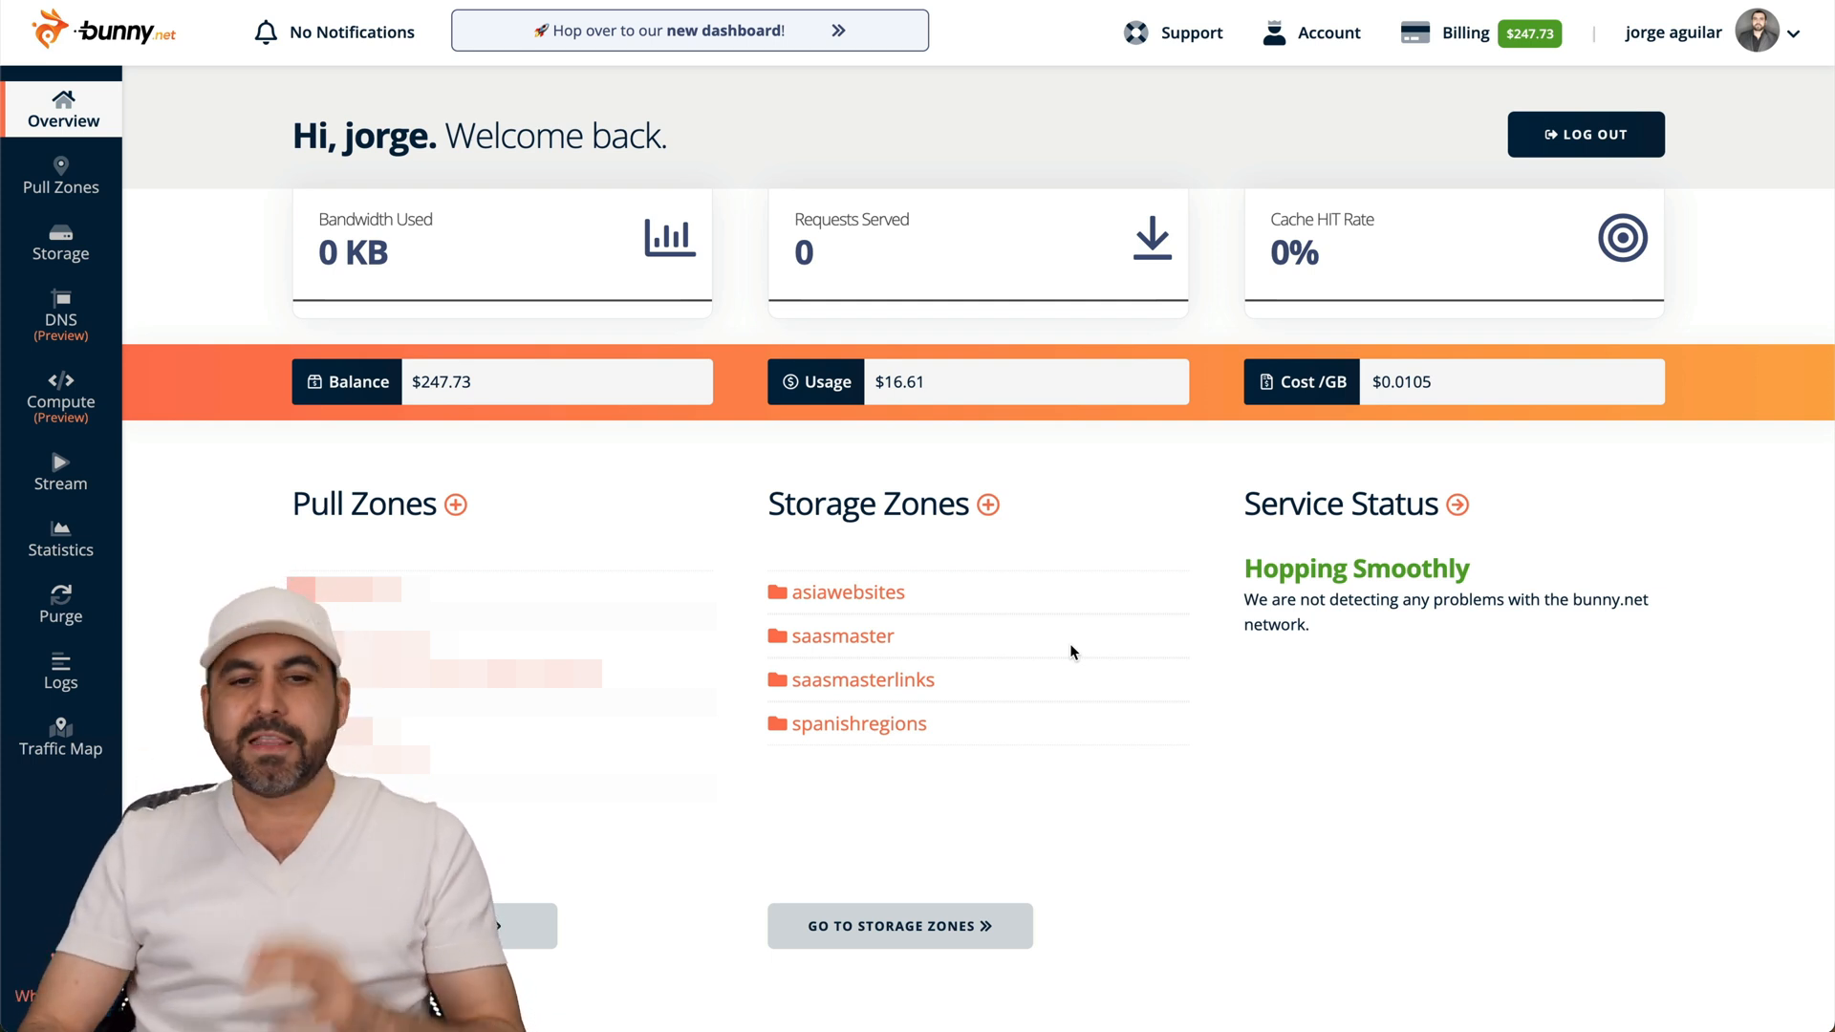
pyautogui.moveTo(204, 185)
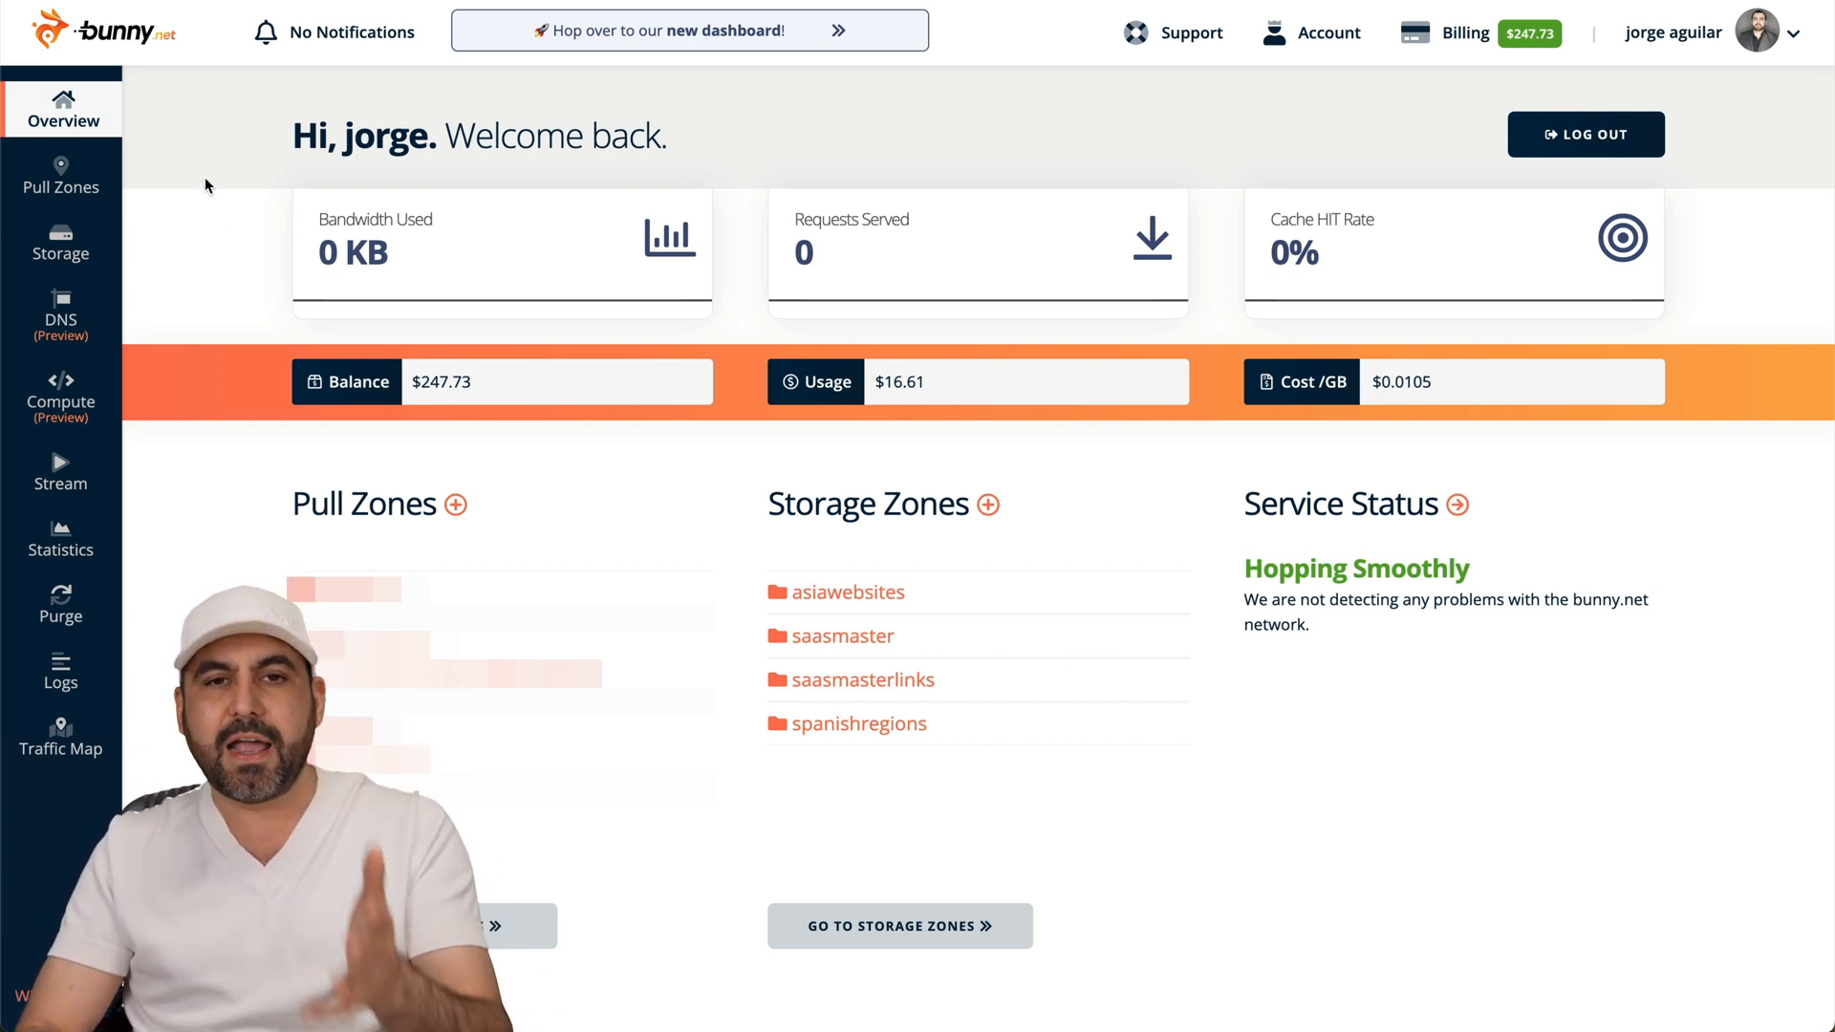
pyautogui.moveTo(835, 146)
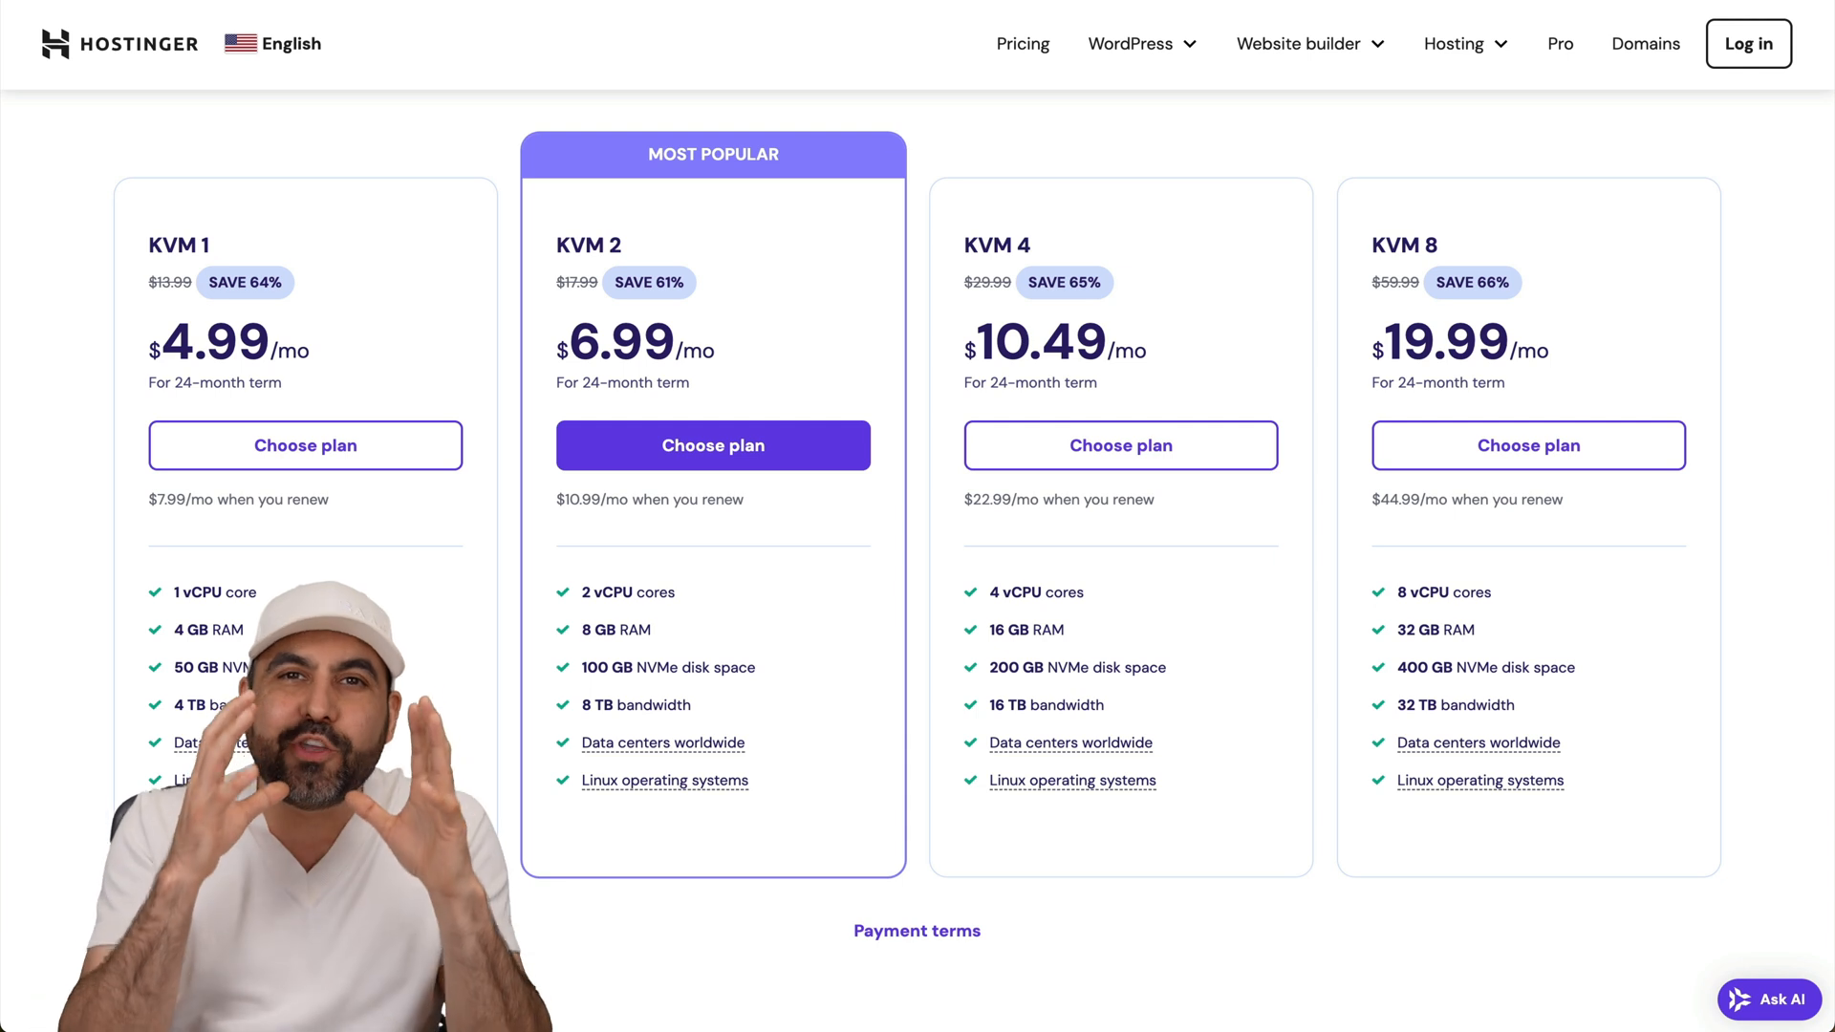
pyautogui.click(1769, 1000)
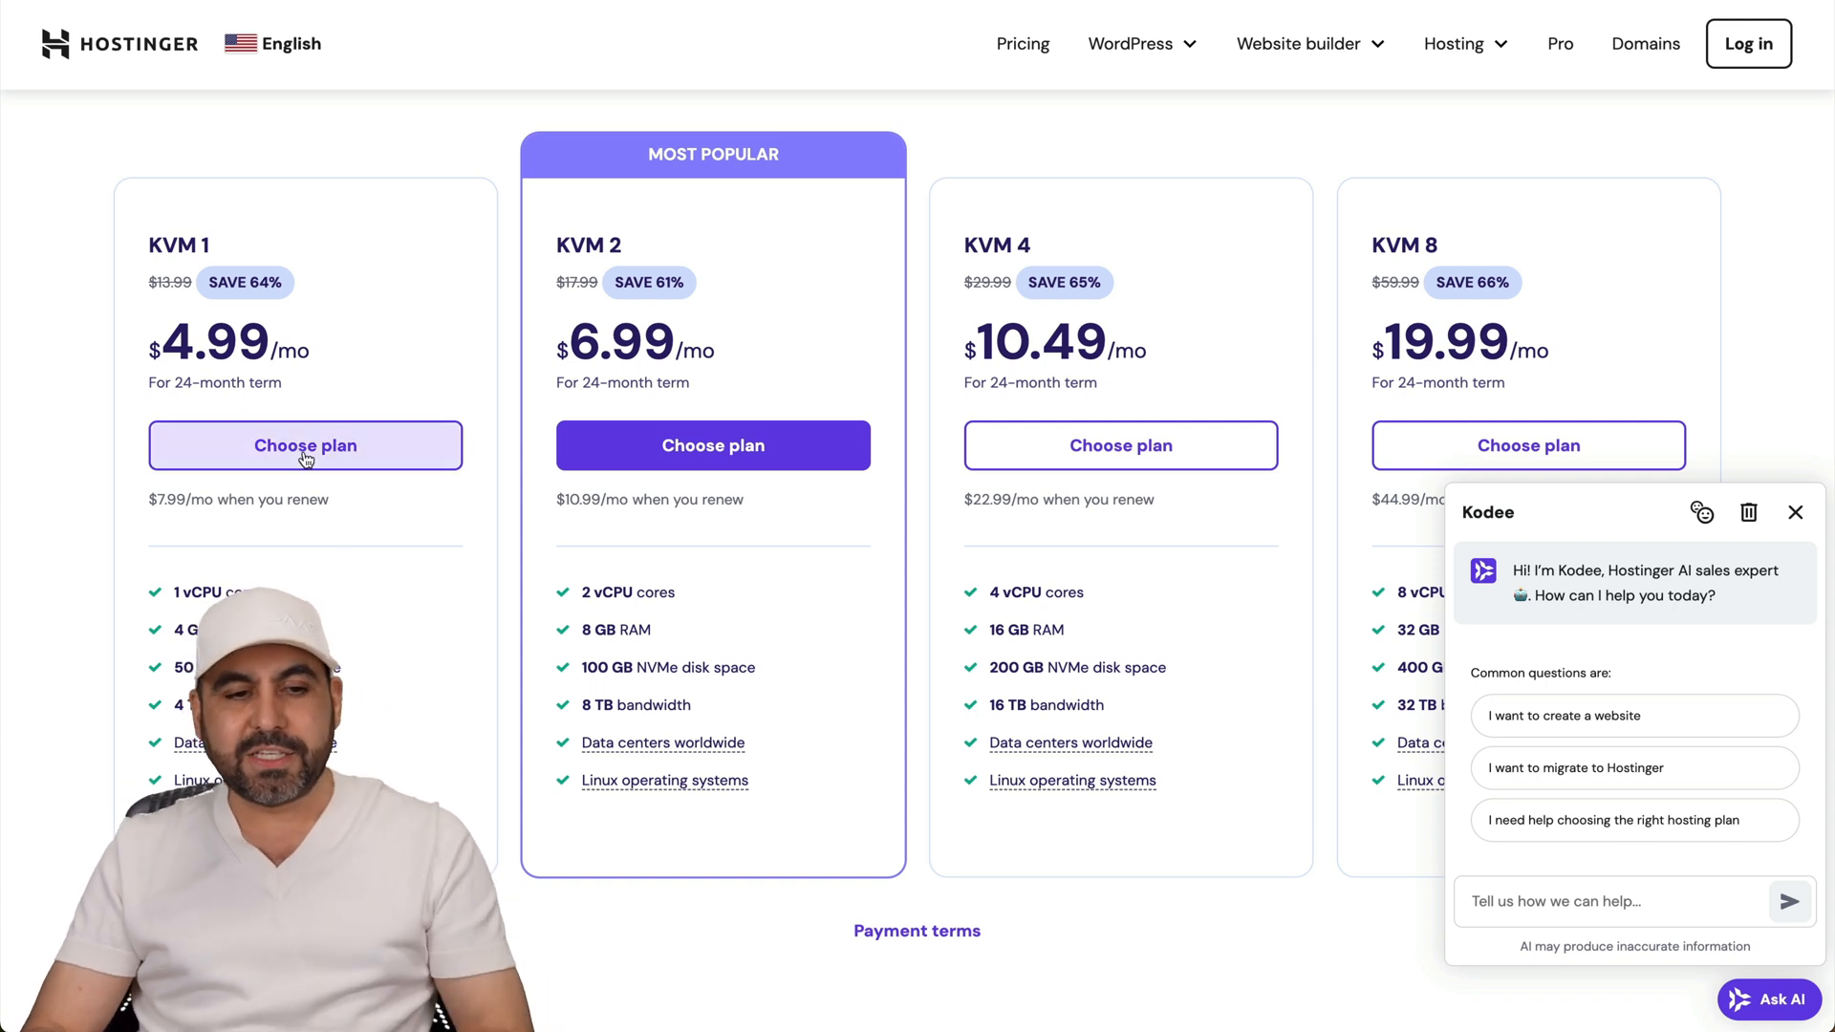
pyautogui.click(306, 445)
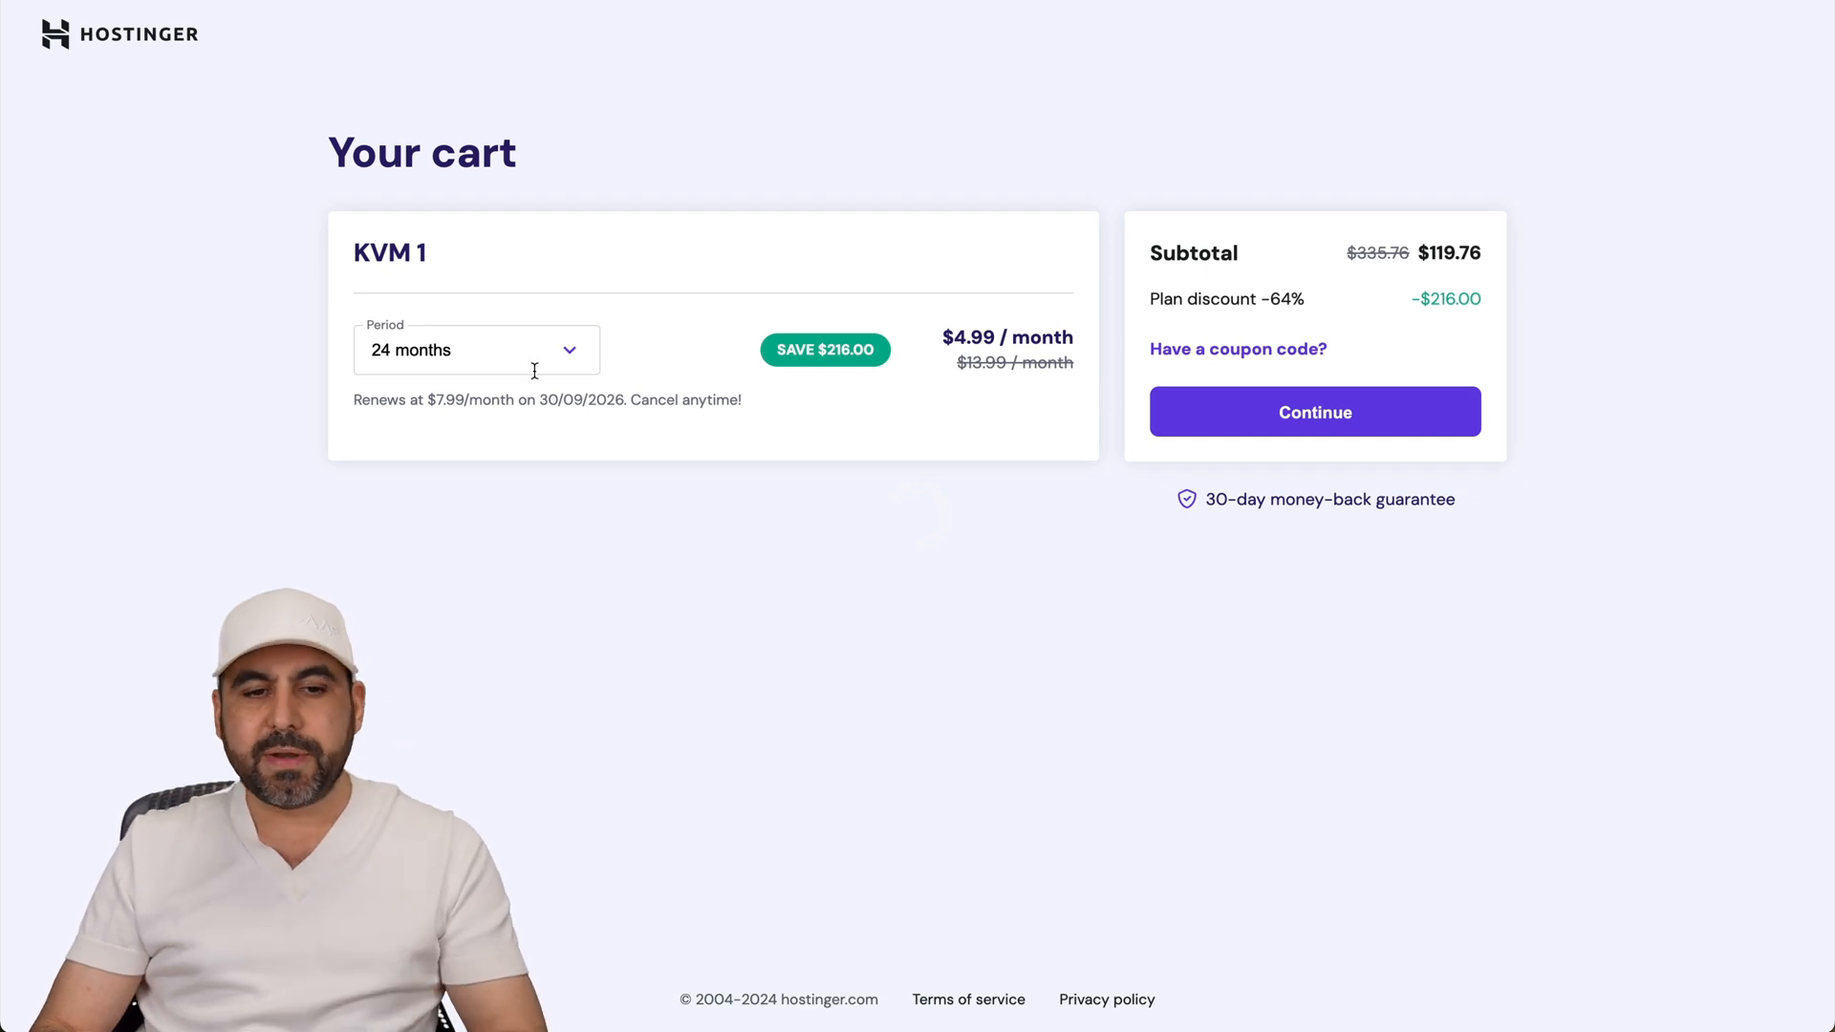
# Step: Keep the 24-month period and apply coupon SAASMASTER, cutting the subtotal to $107.78
pyautogui.click(476, 348)
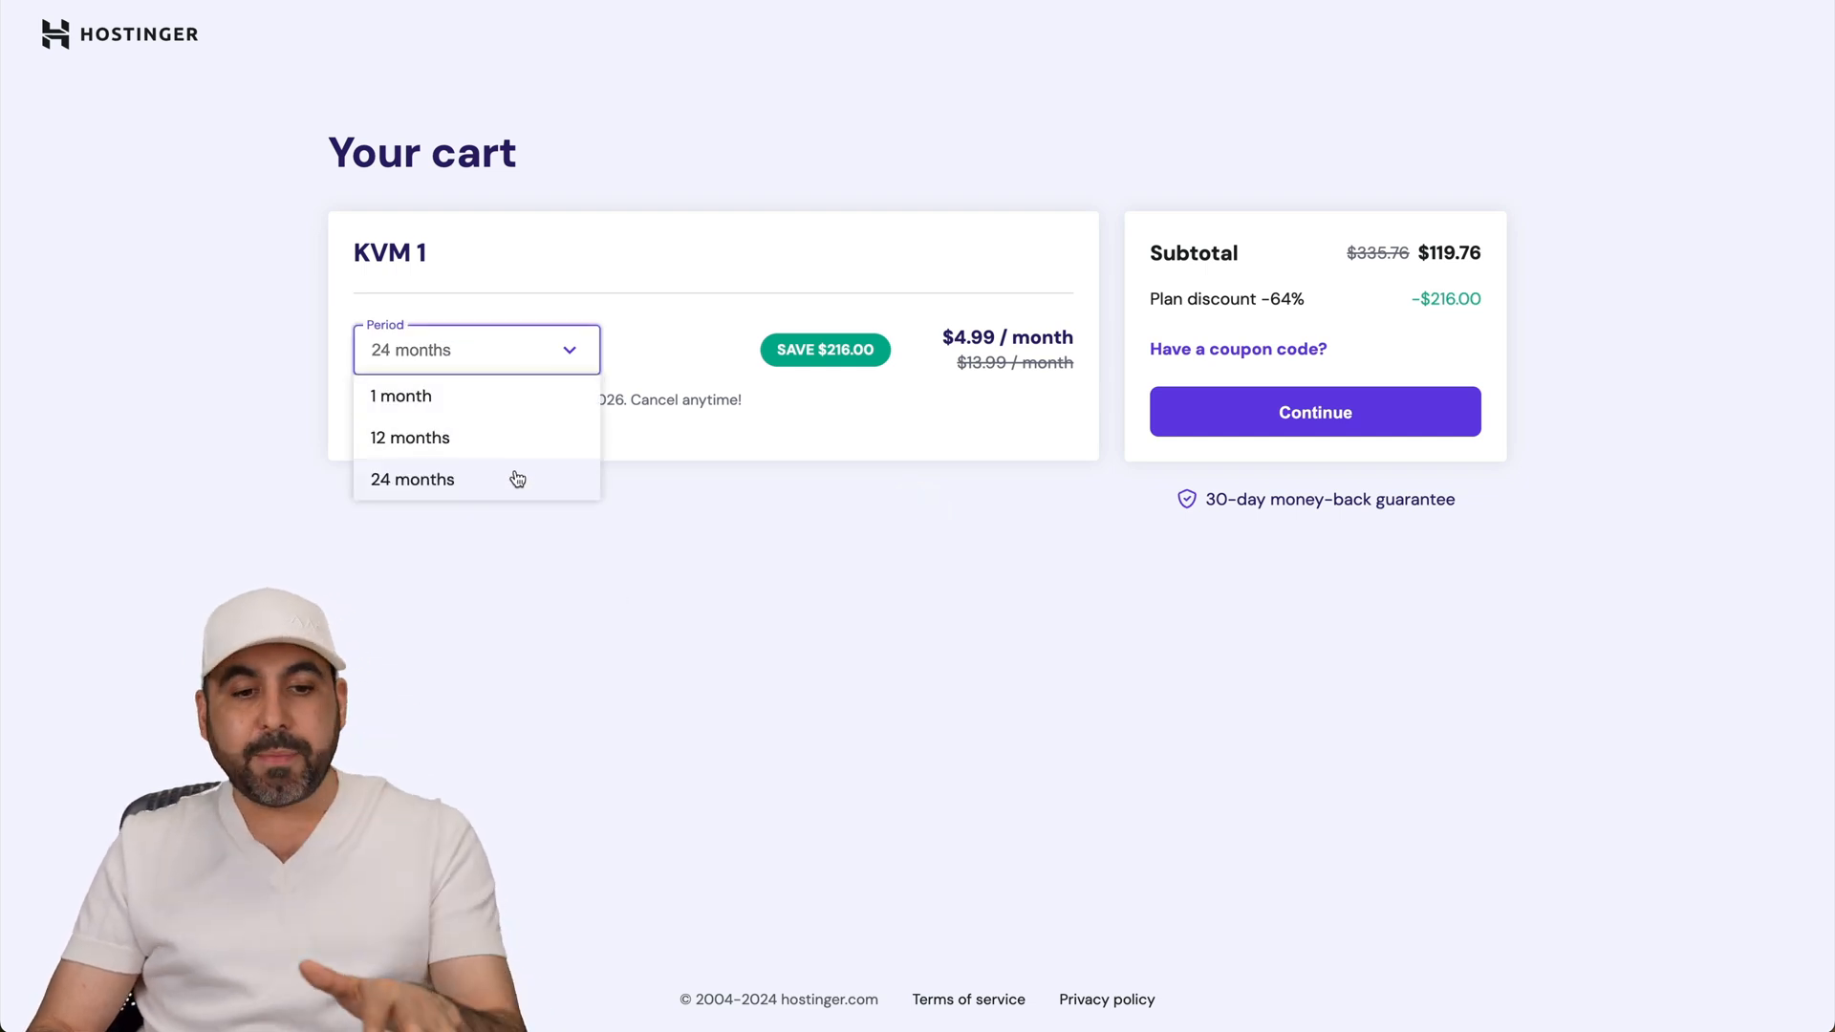
pyautogui.click(411, 478)
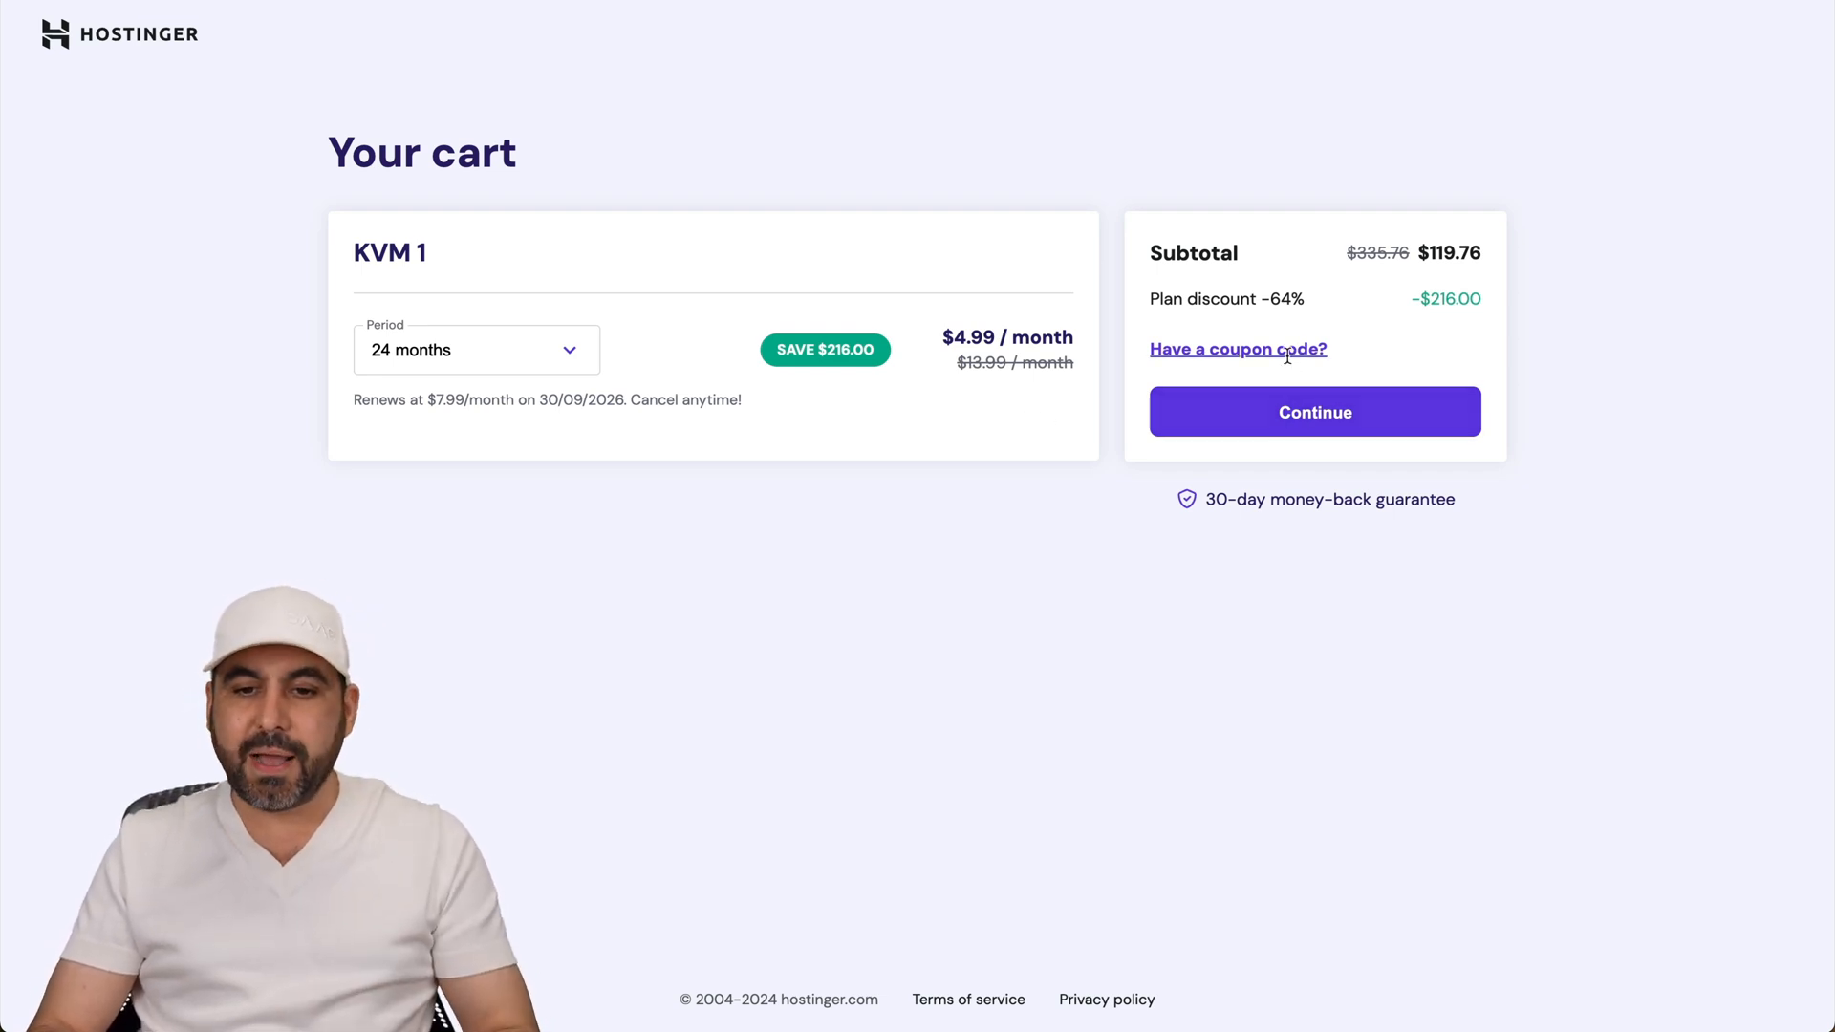
pyautogui.write('SAASMAS')
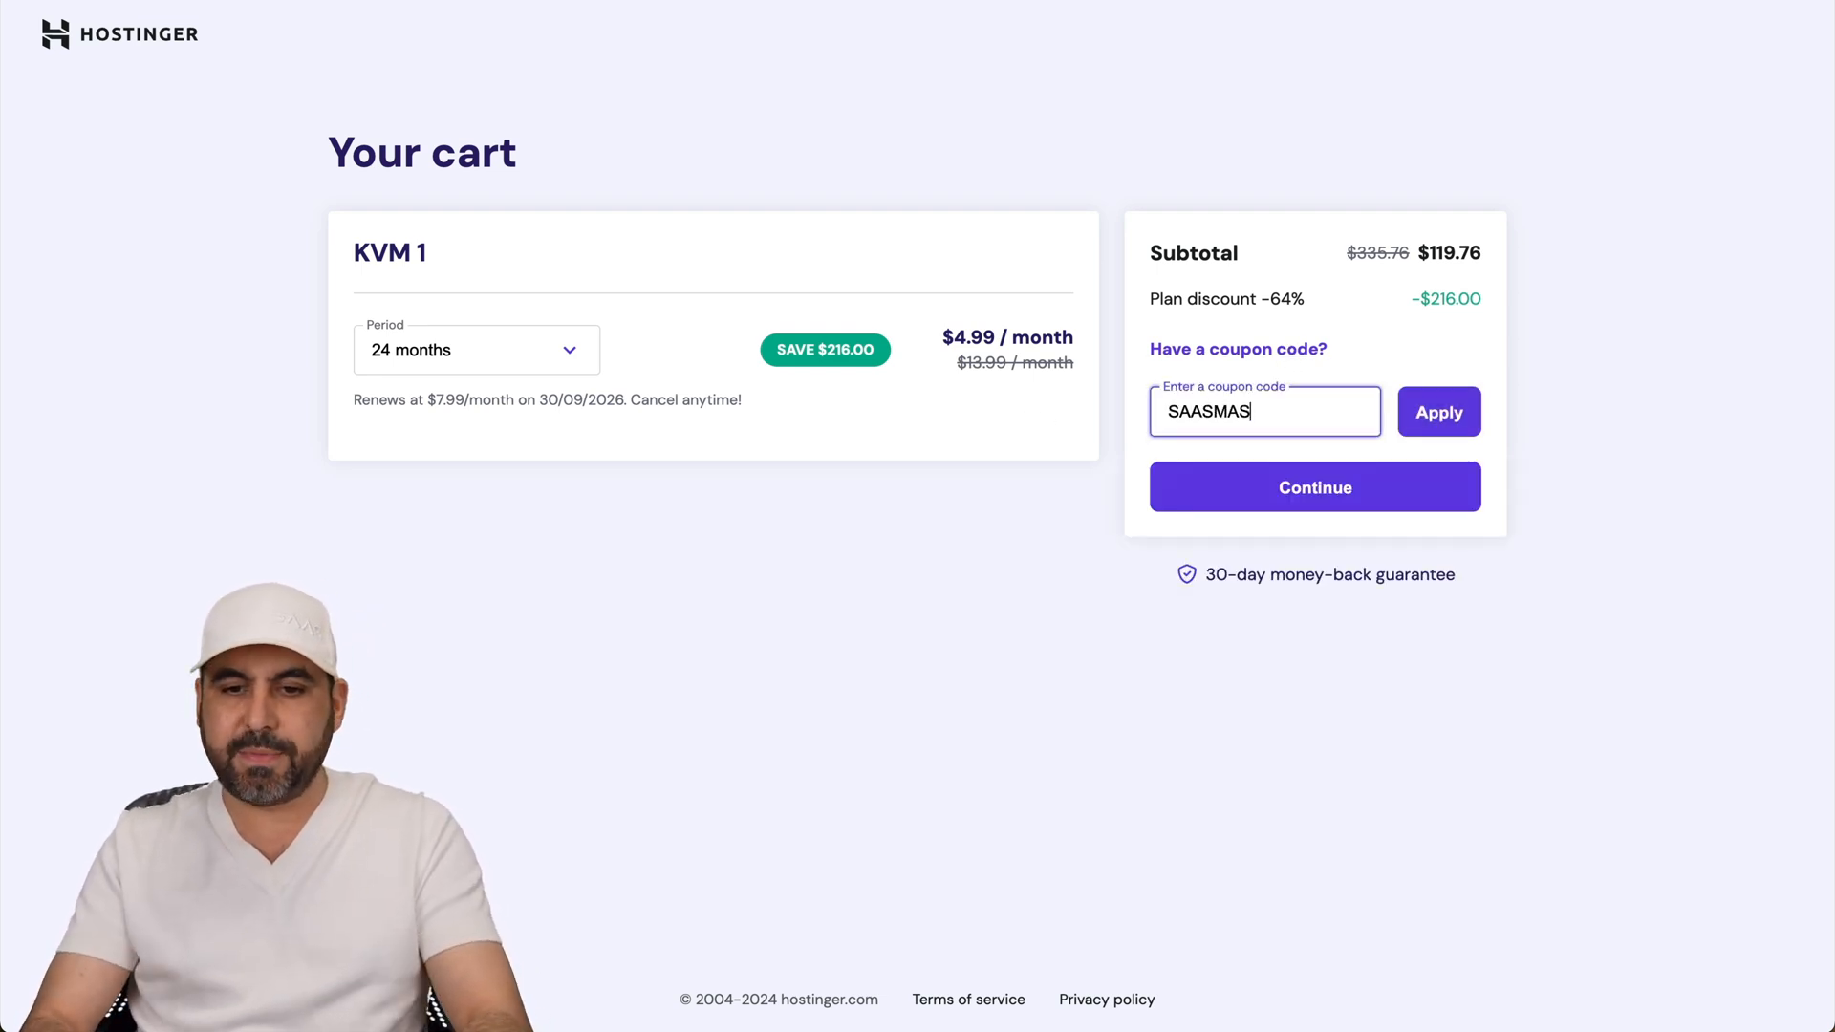
pyautogui.click(1437, 413)
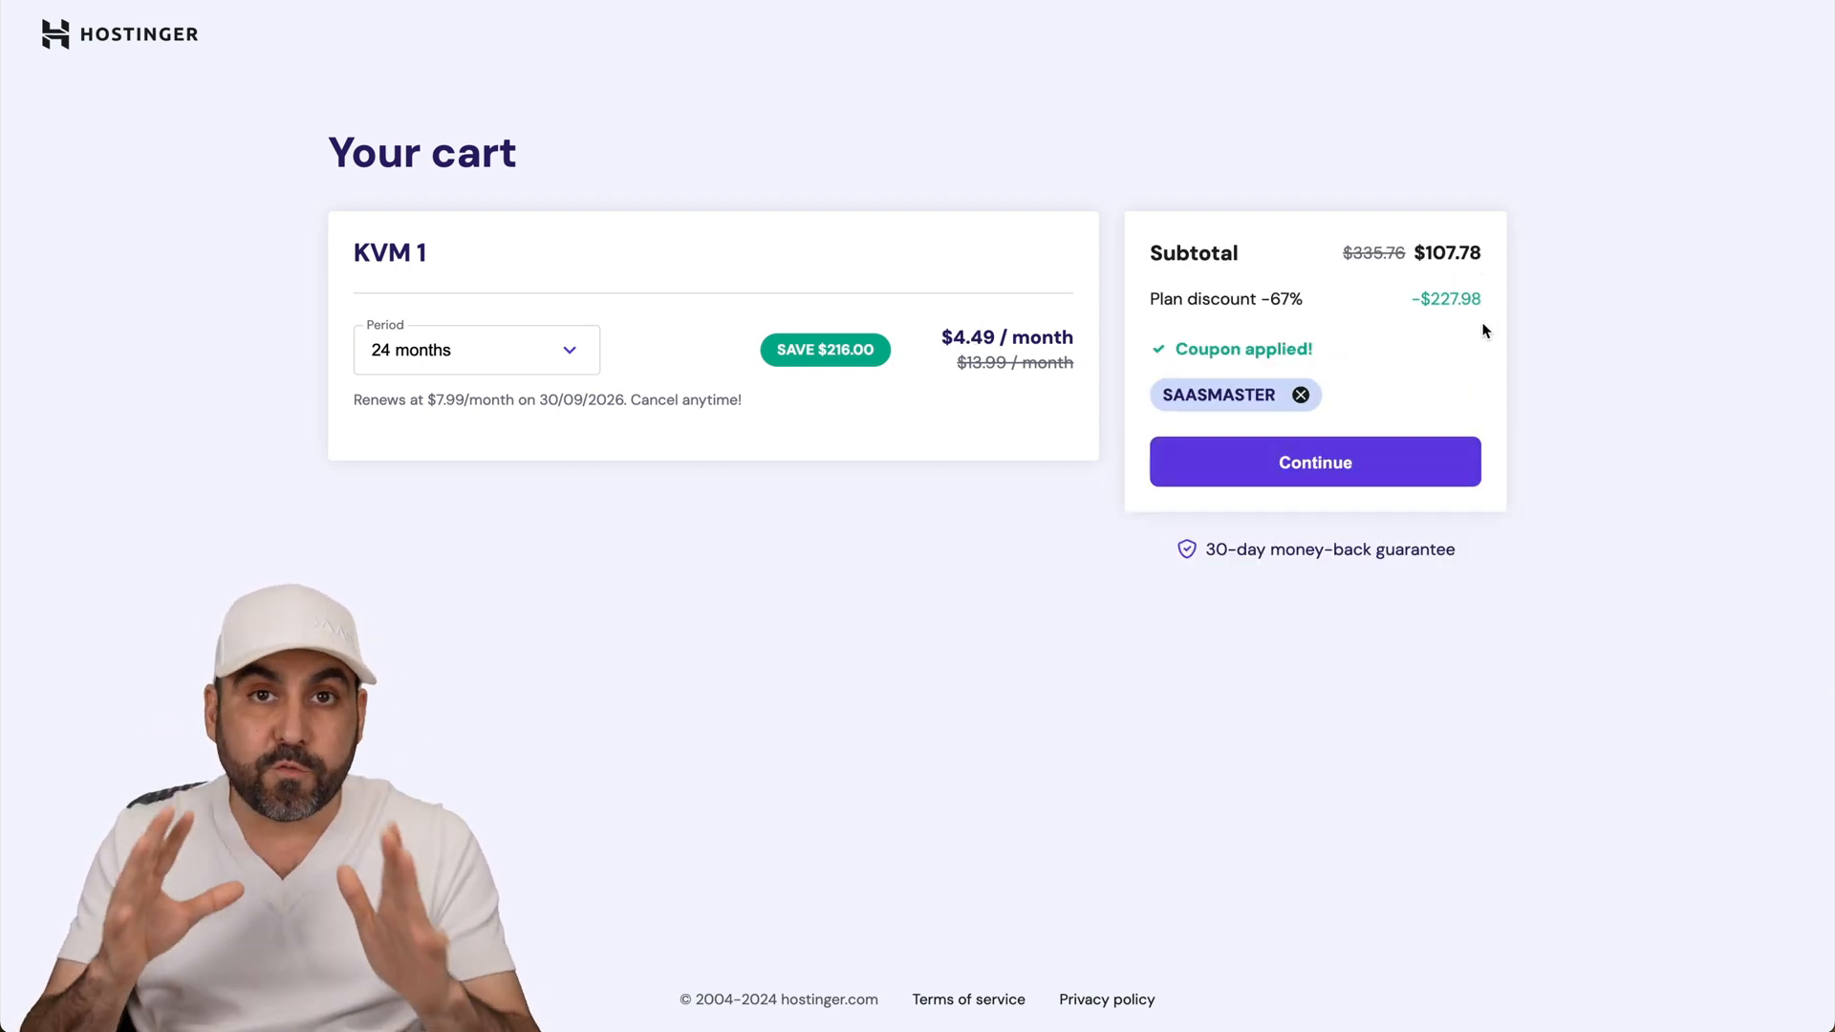
pyautogui.moveTo(1376, 380)
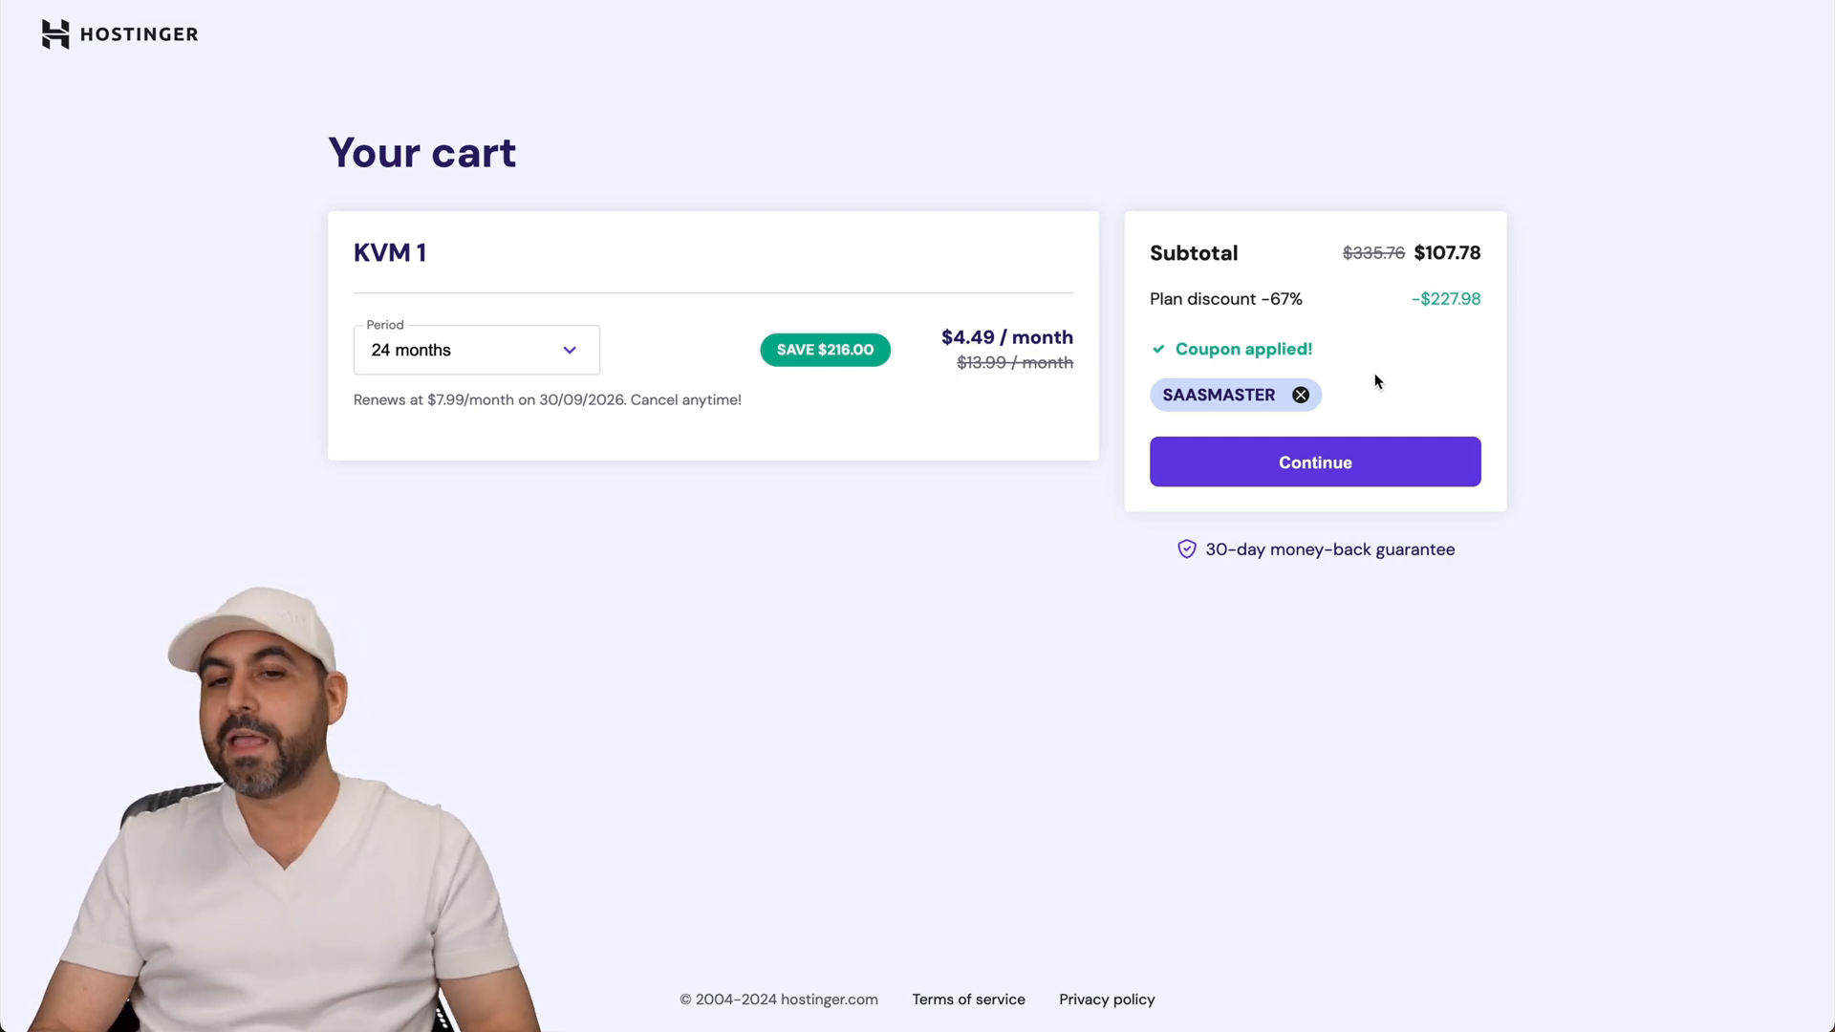
pyautogui.moveTo(1296, 160)
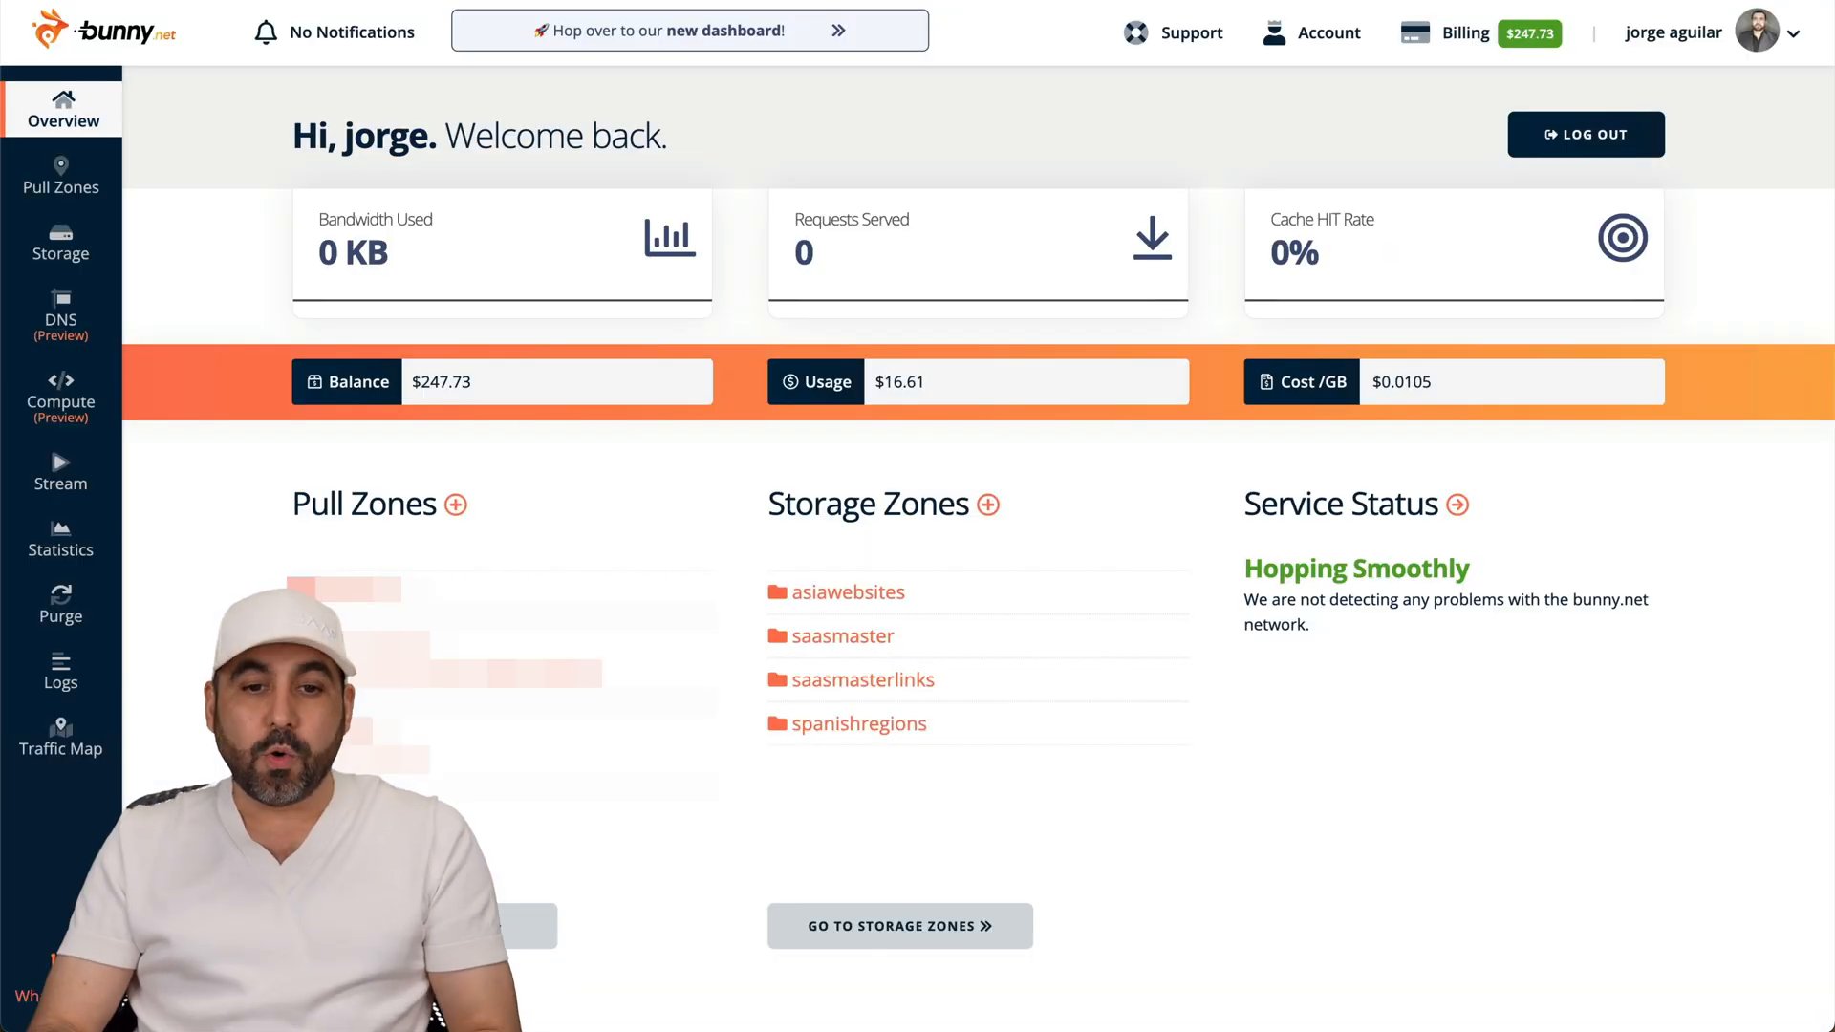
pyautogui.moveTo(1041, 661)
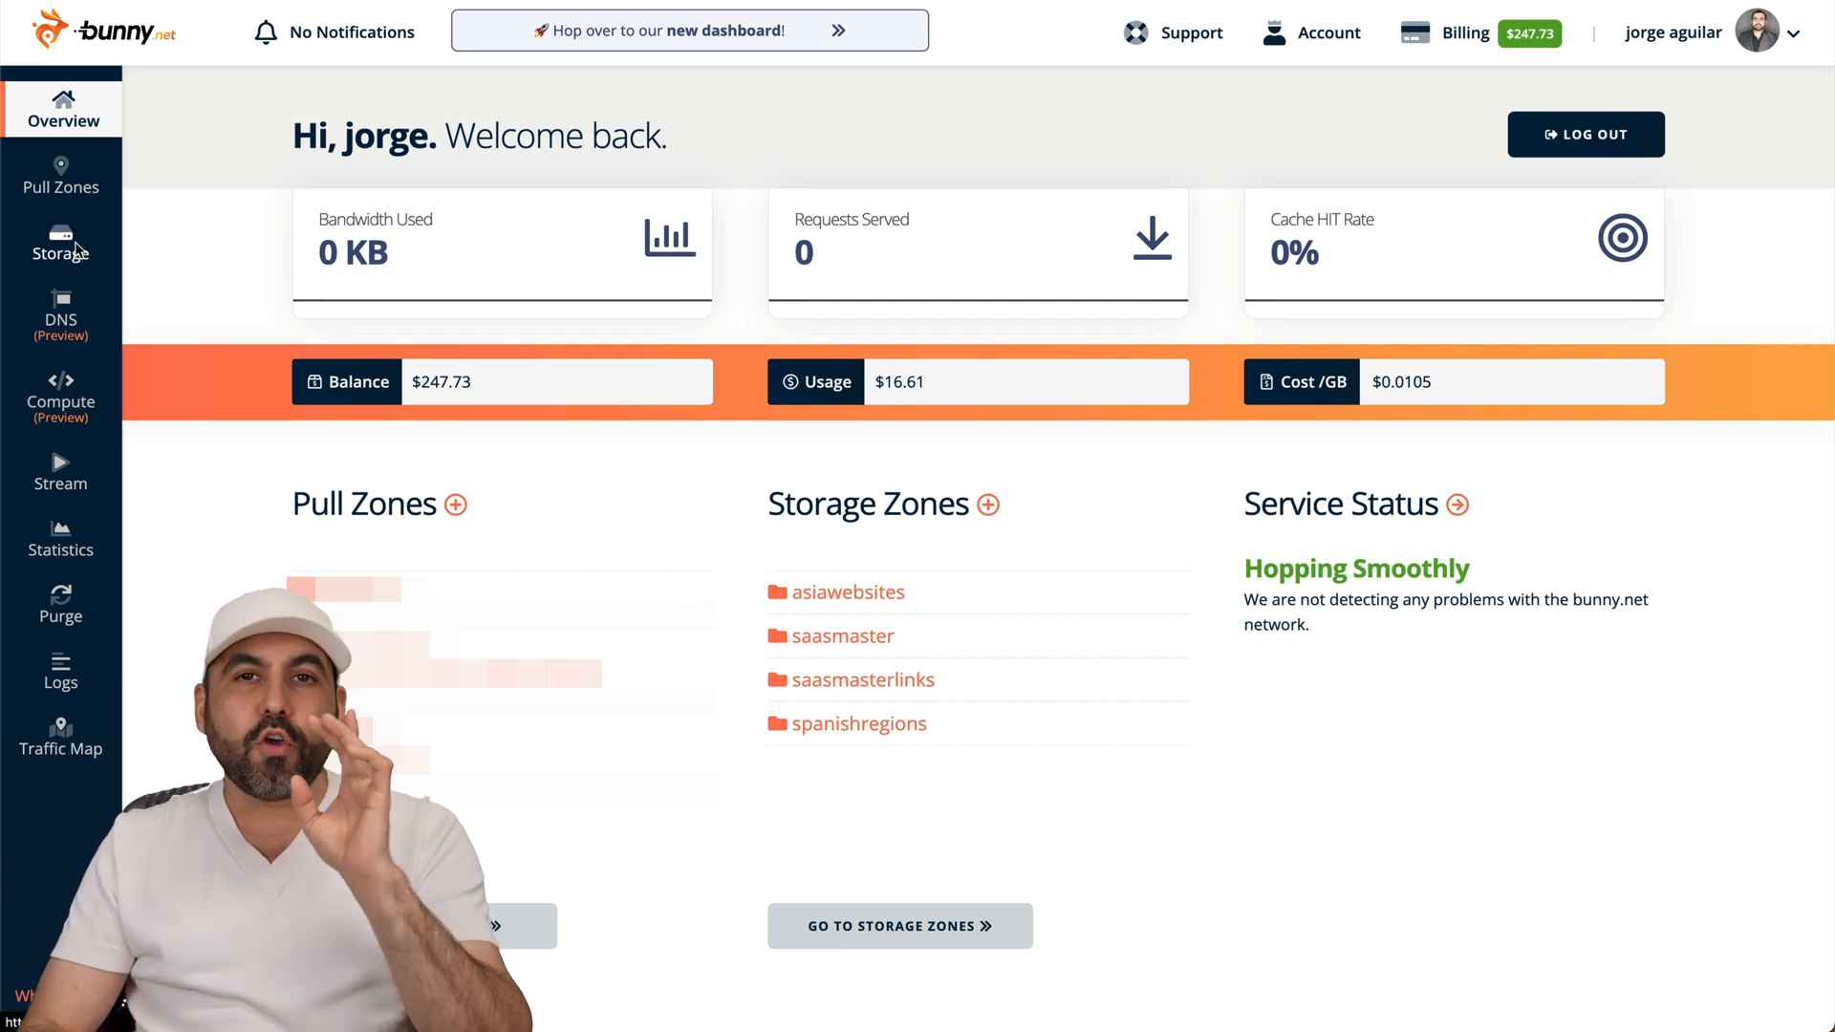
# Step: Show the Manage Storage Zones page listing the four replicated Edge SSD zones
pyautogui.click(59, 242)
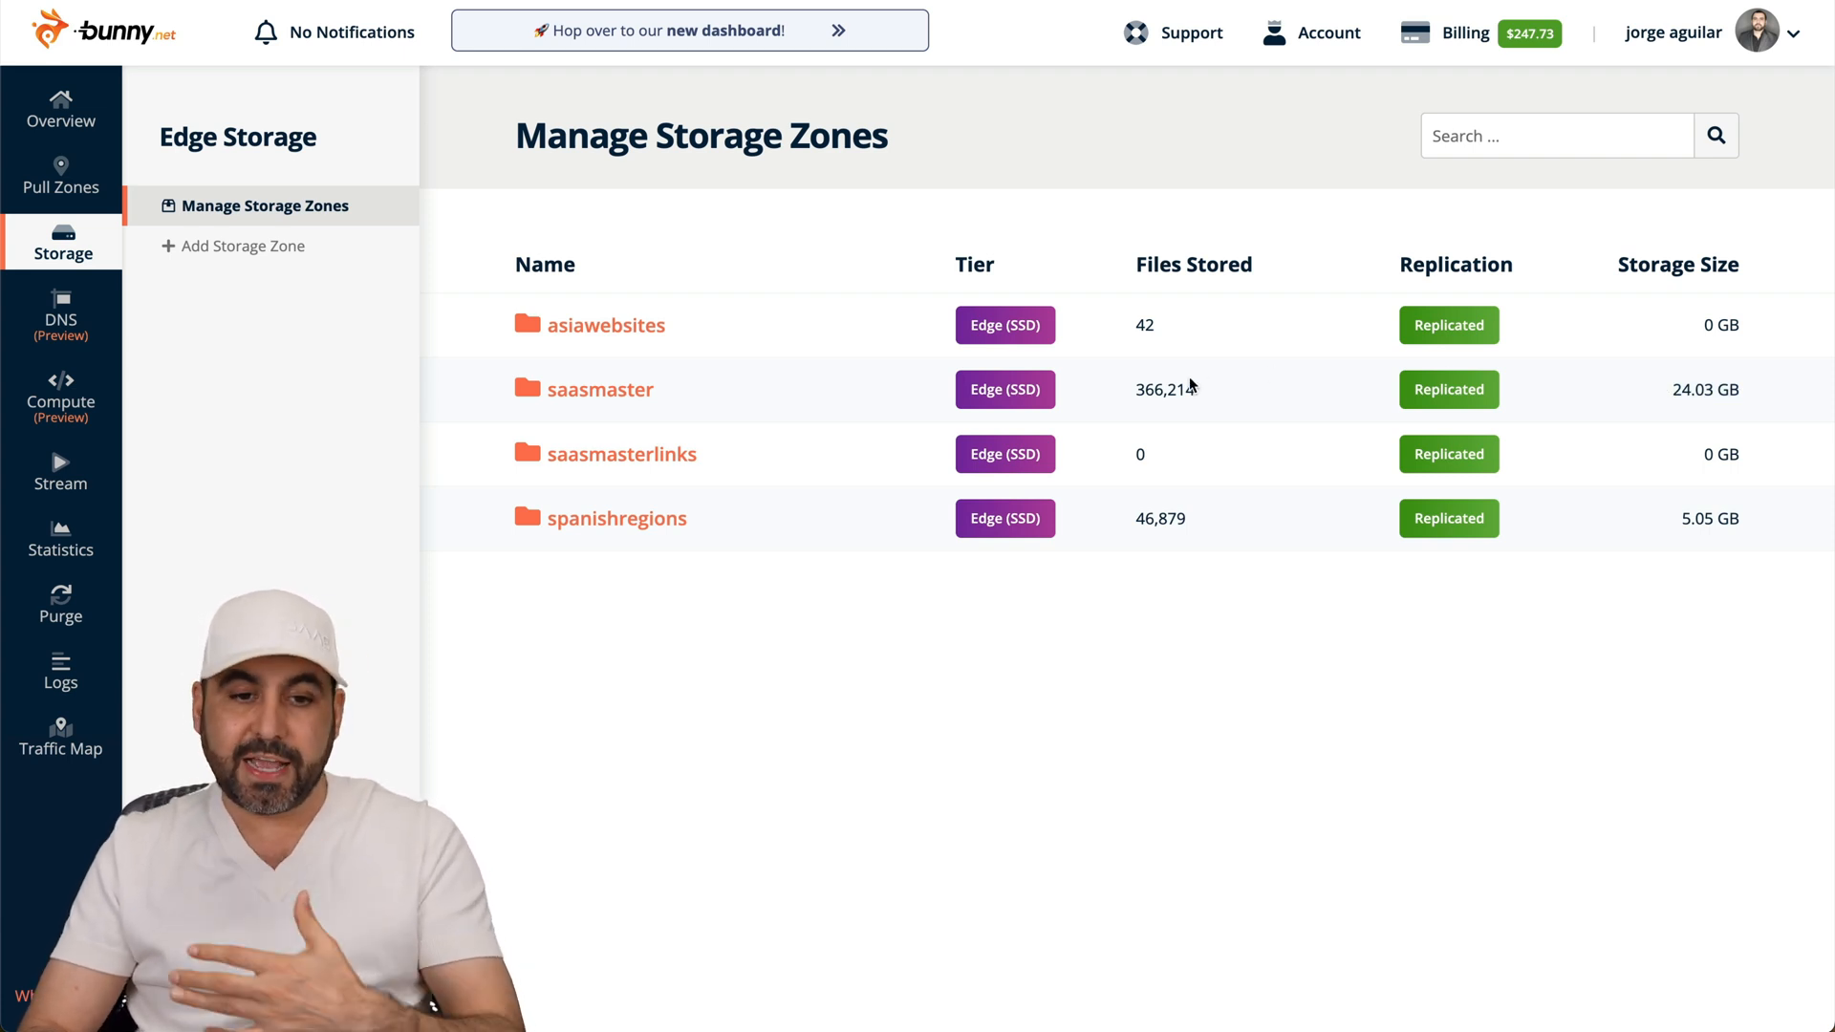
pyautogui.click(598, 388)
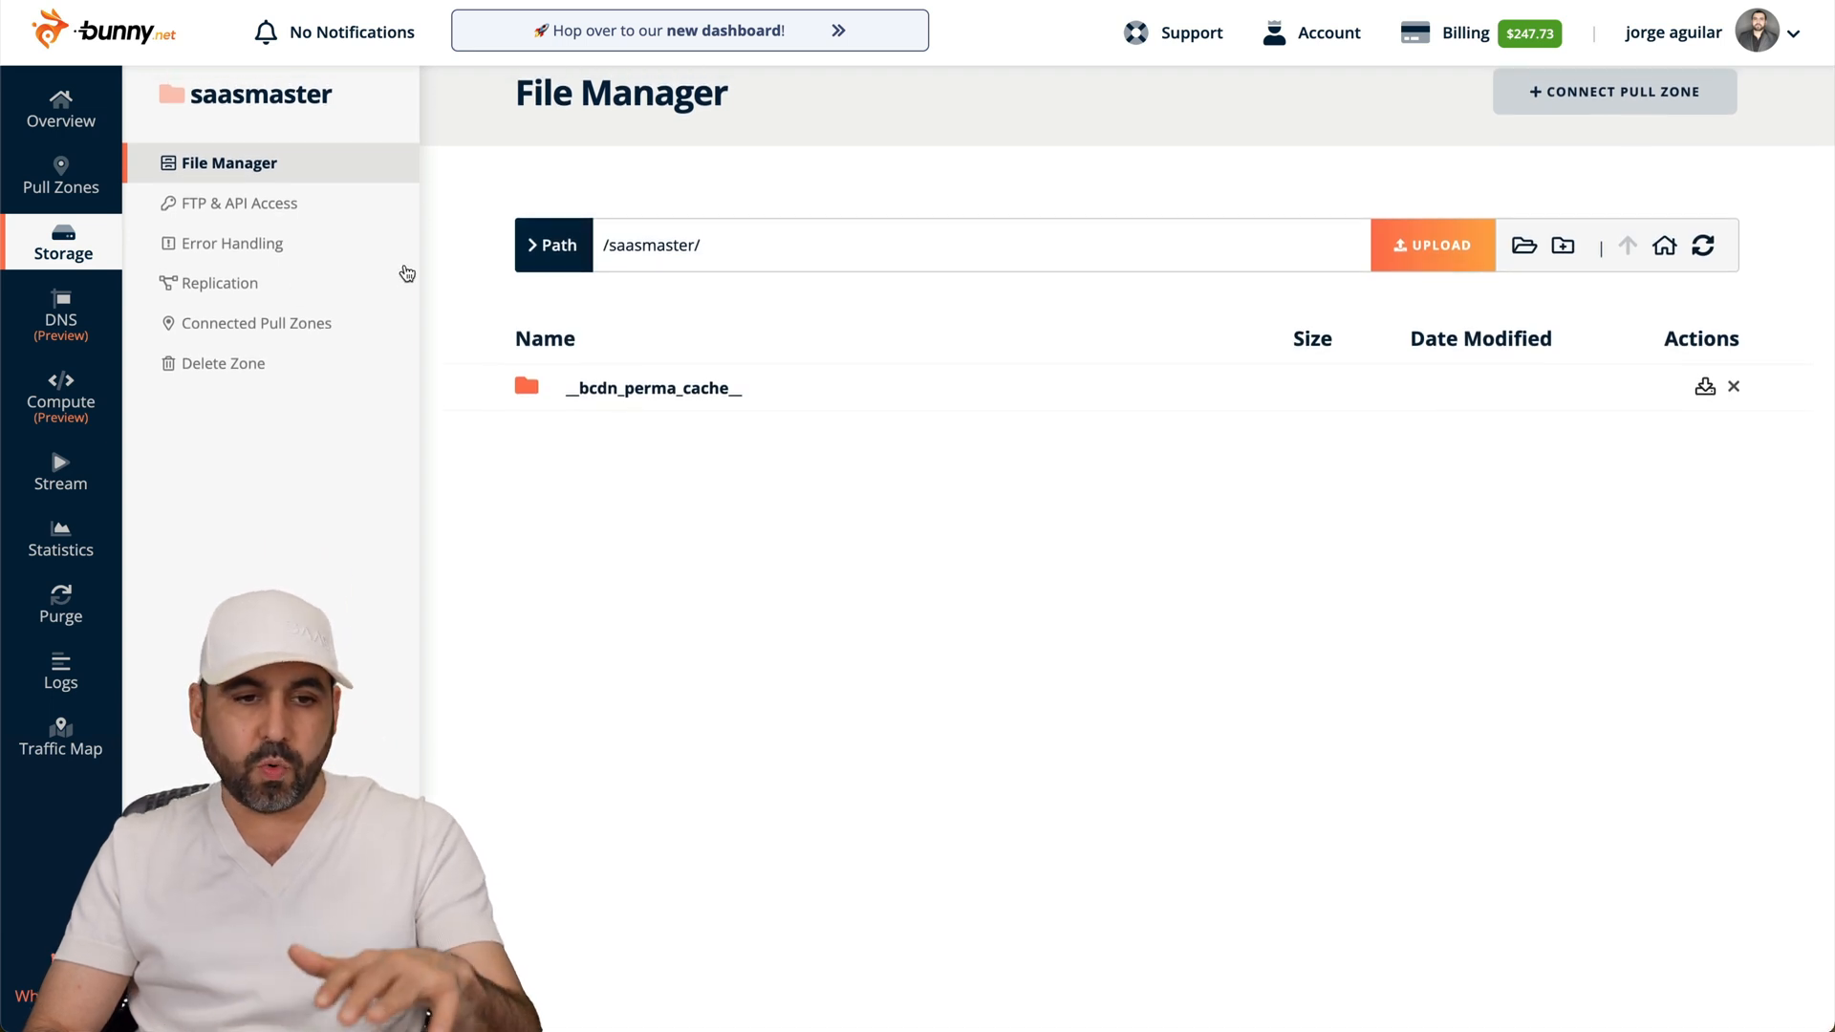
pyautogui.click(258, 323)
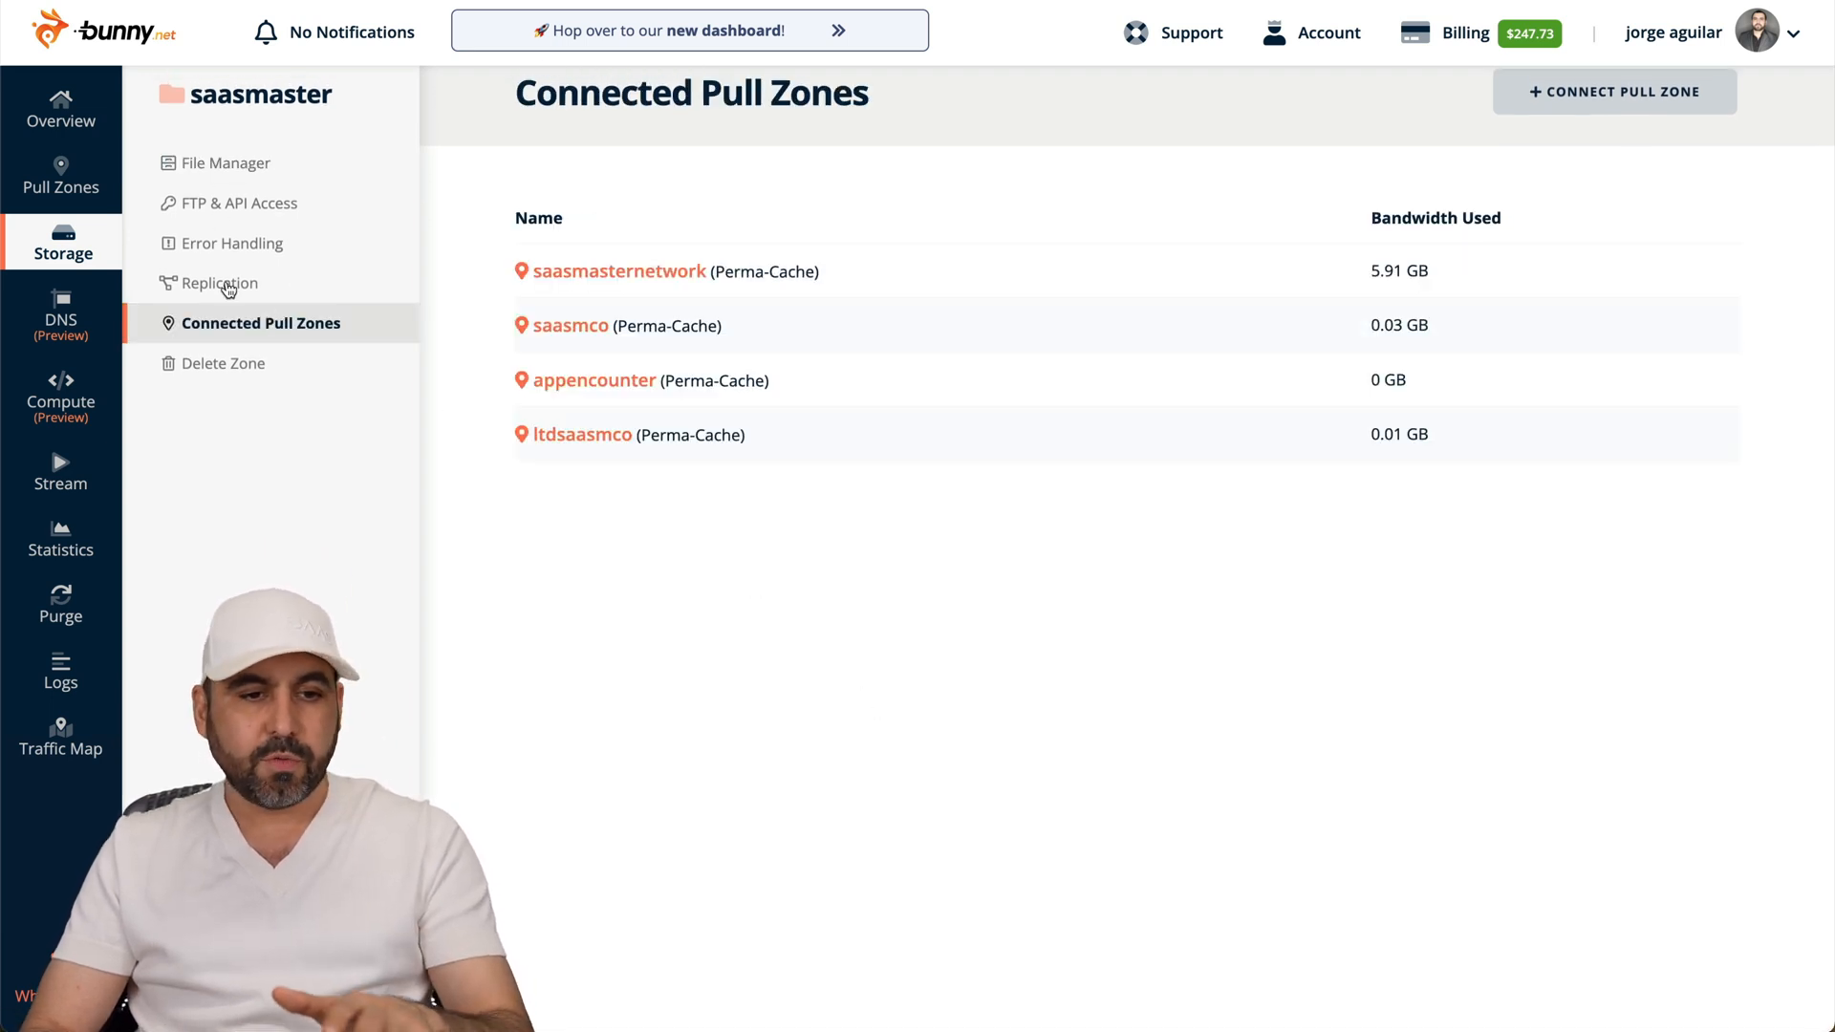
pyautogui.click(222, 283)
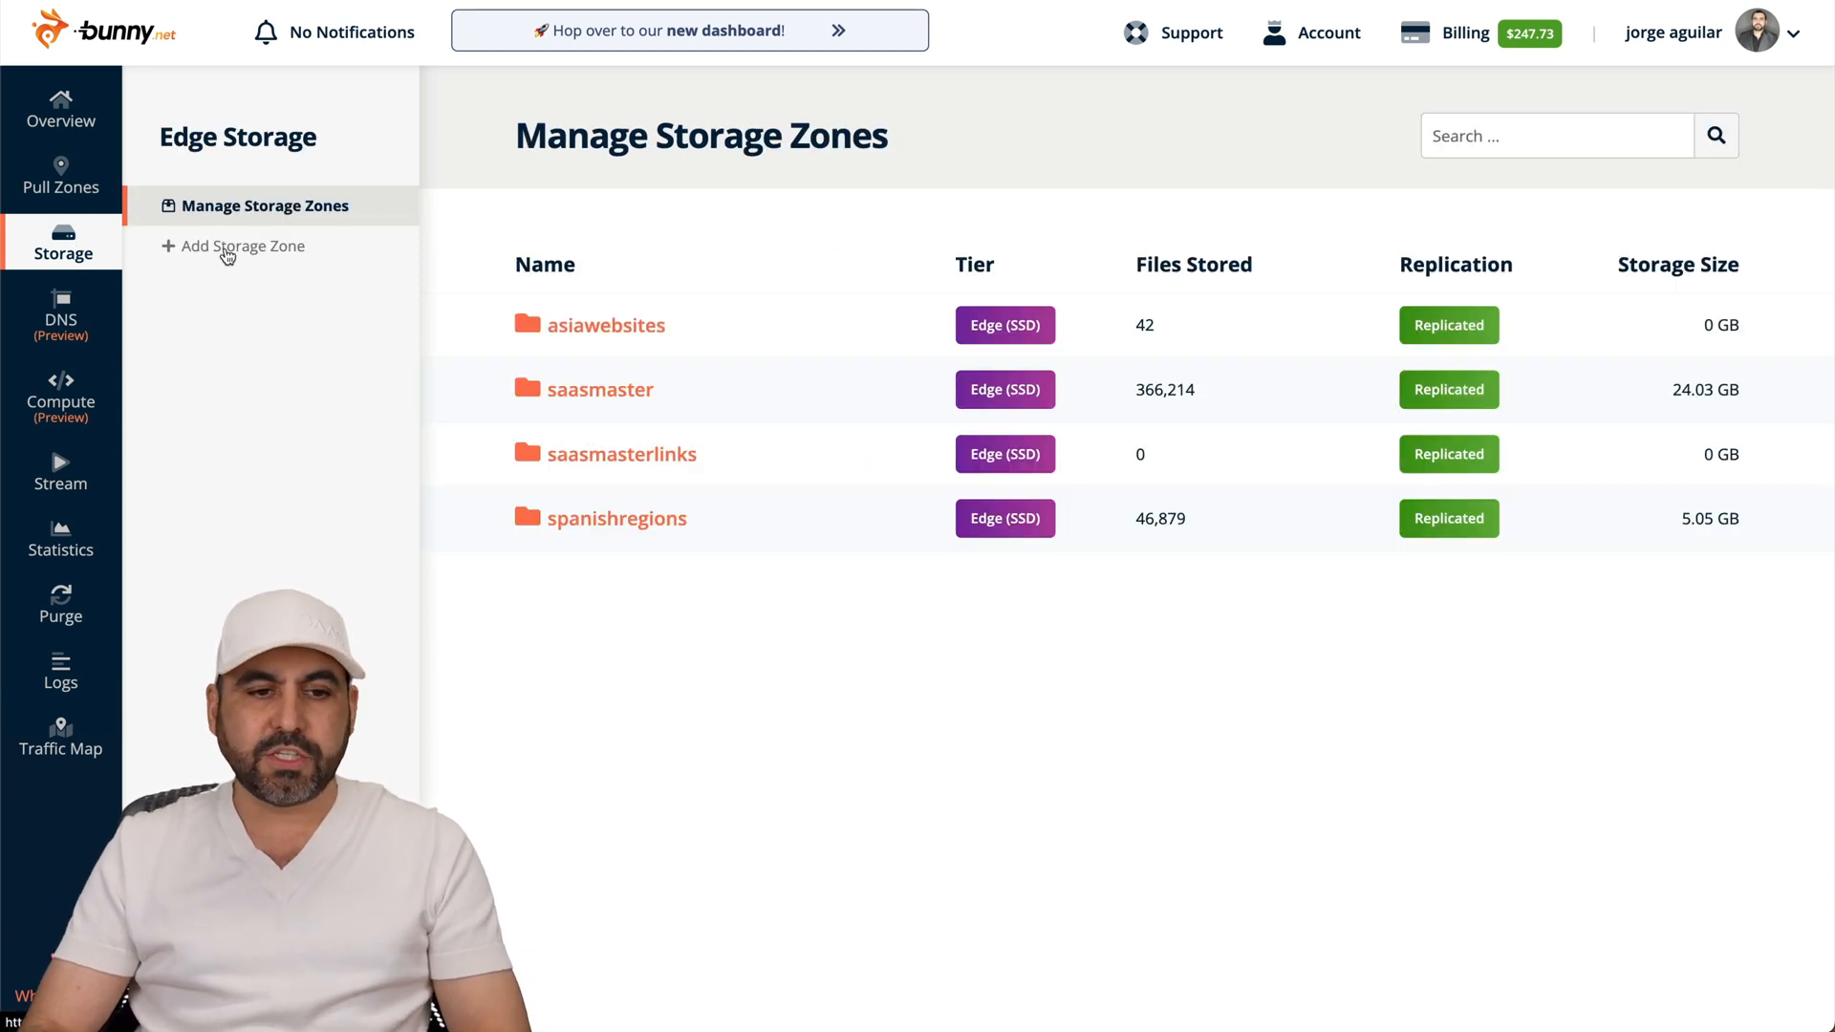
# Step: Start a new storage zone named "new" on the Edge (SSD) tier with Frankfurt as main region
pyautogui.click(243, 246)
pyautogui.write('new')
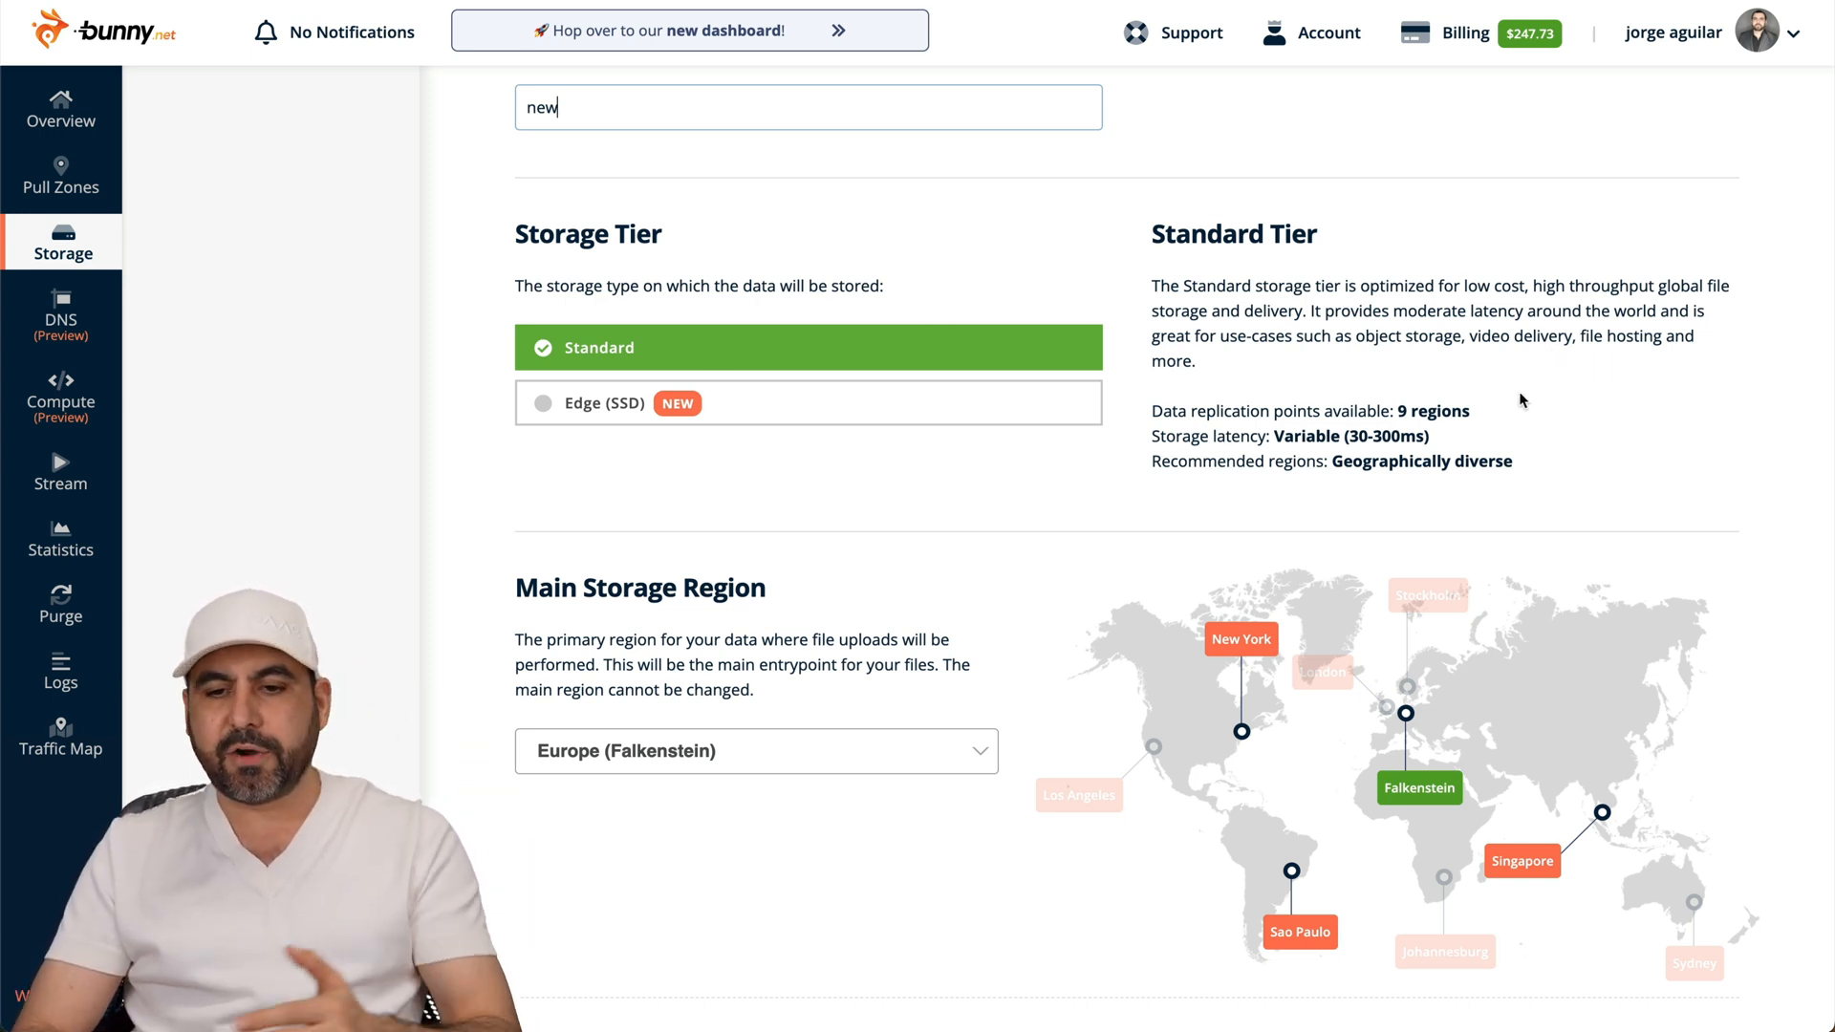
pyautogui.moveTo(1323, 453)
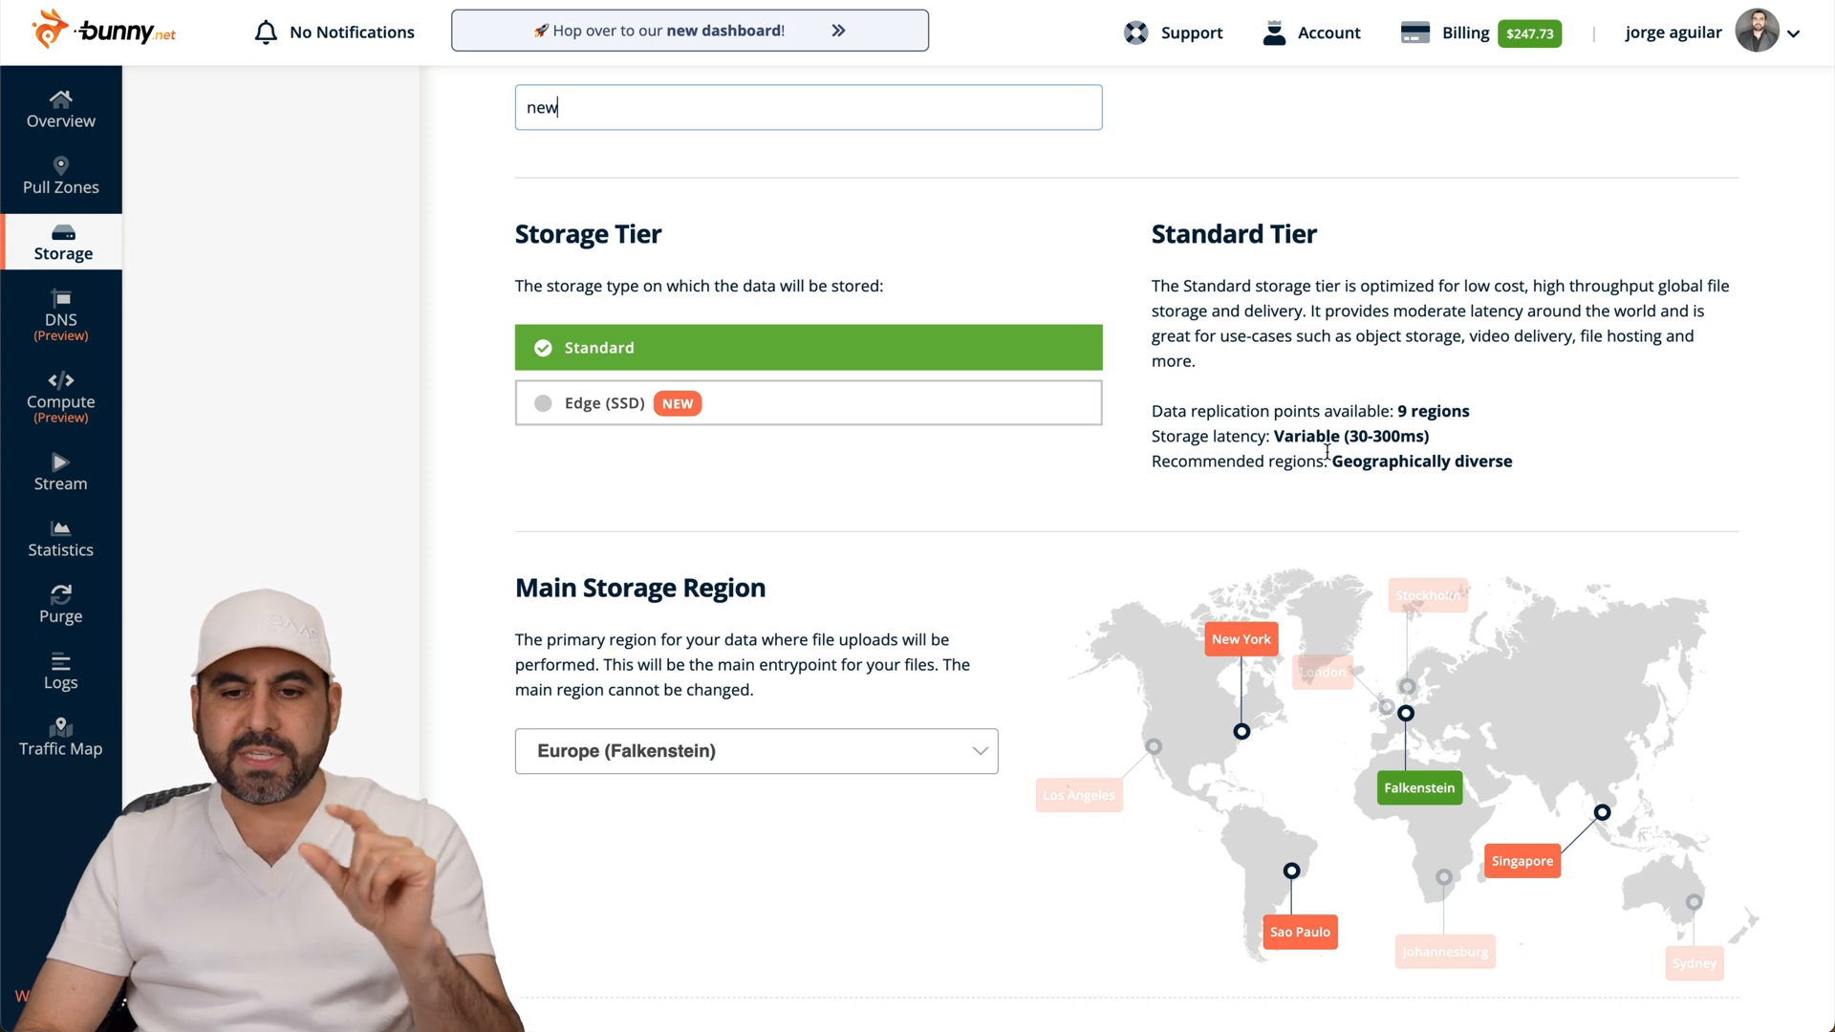
pyautogui.moveTo(1477, 424)
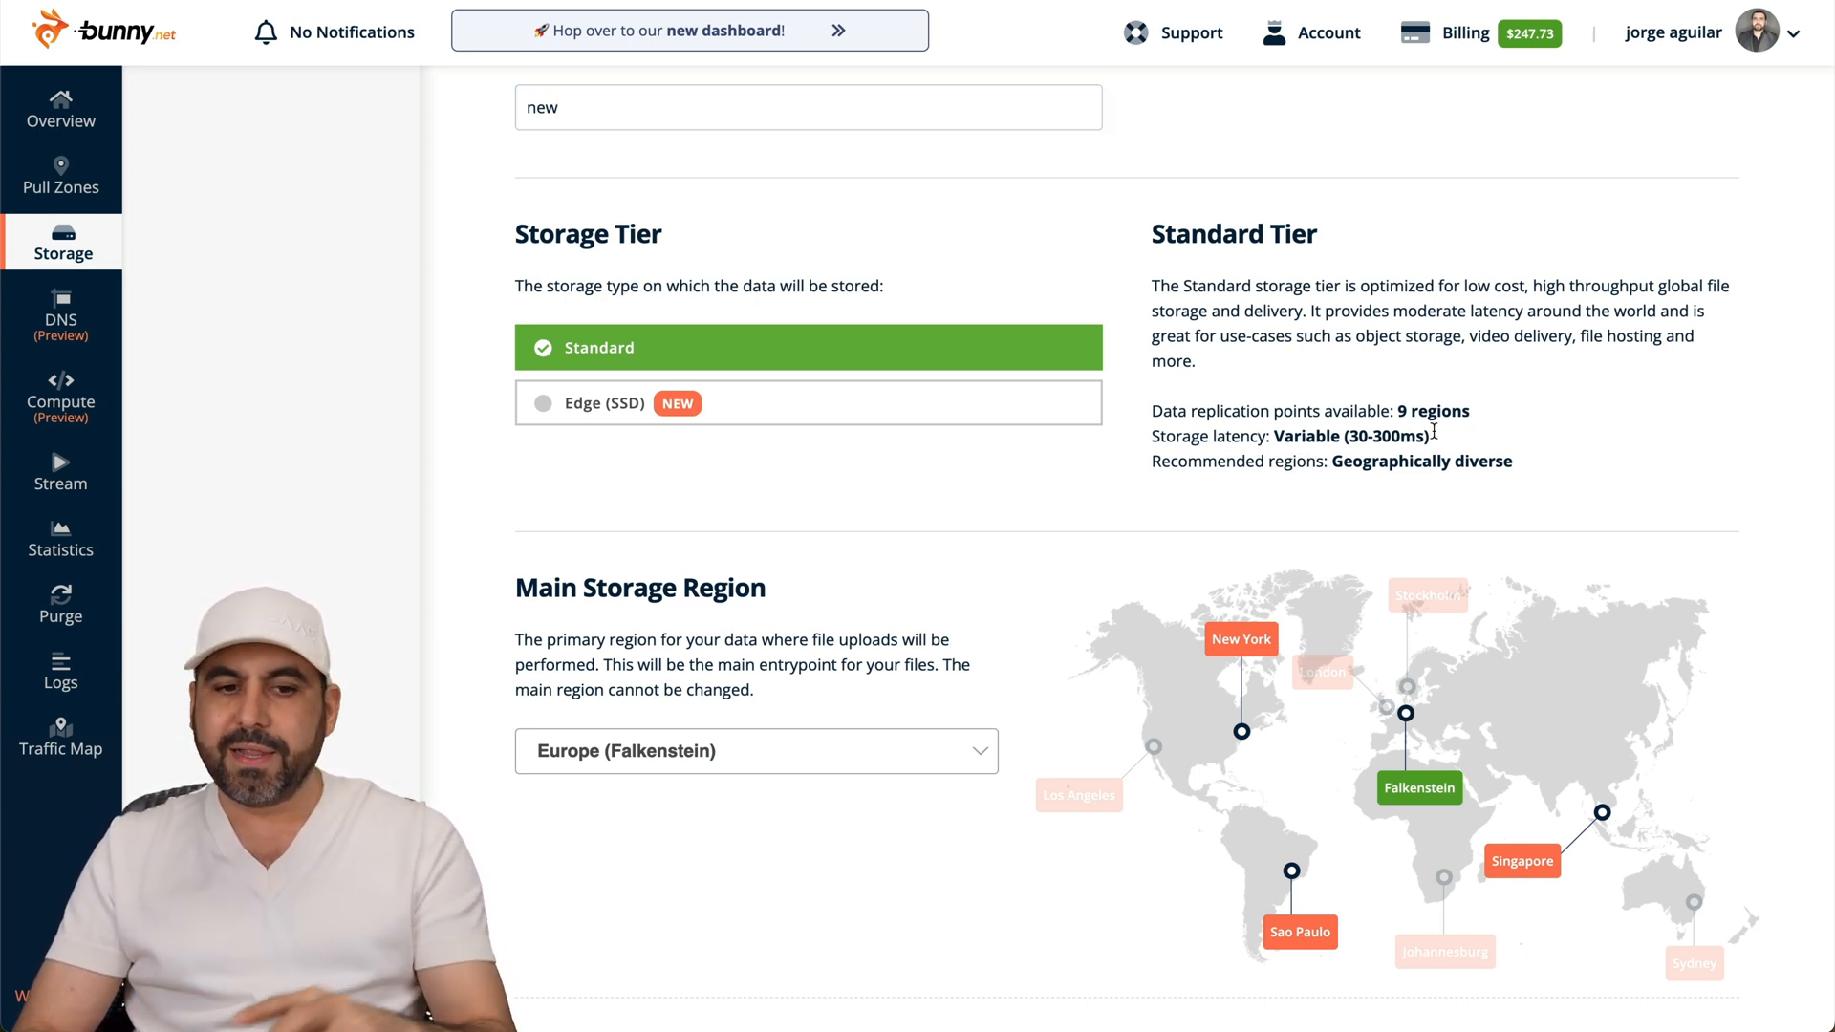
pyautogui.click(807, 404)
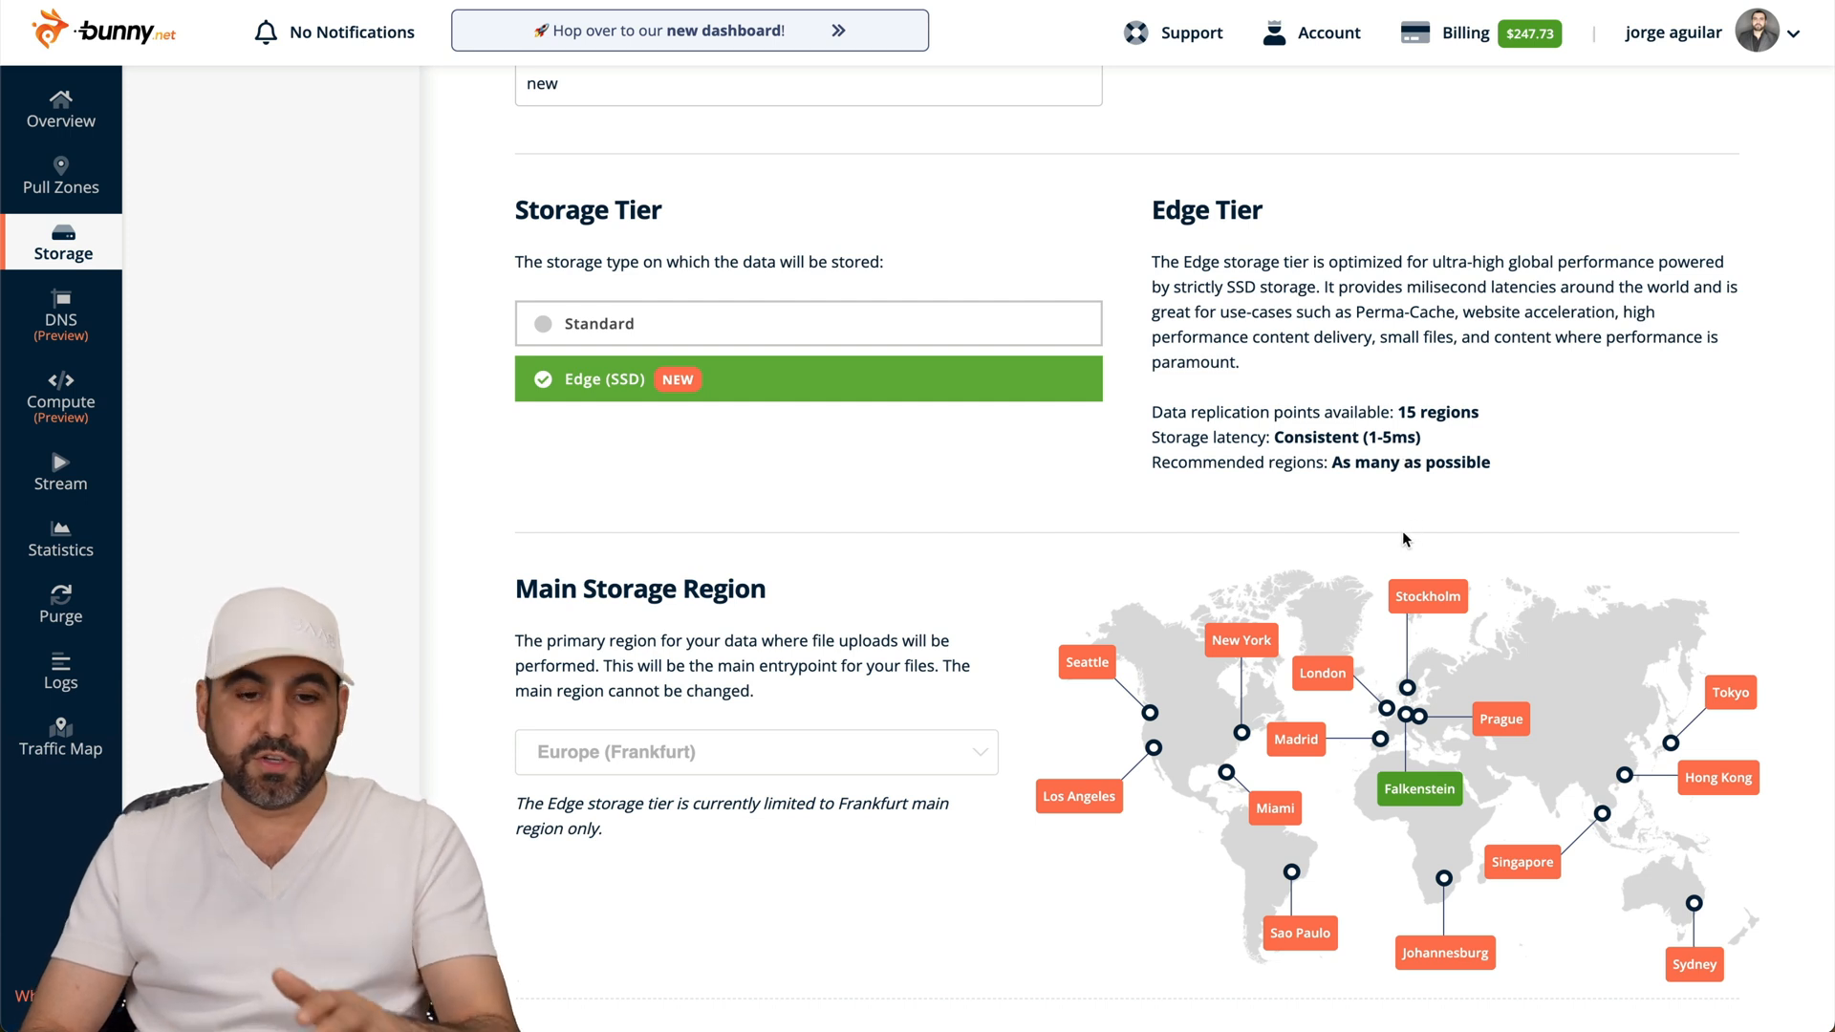
pyautogui.scroll(-3)
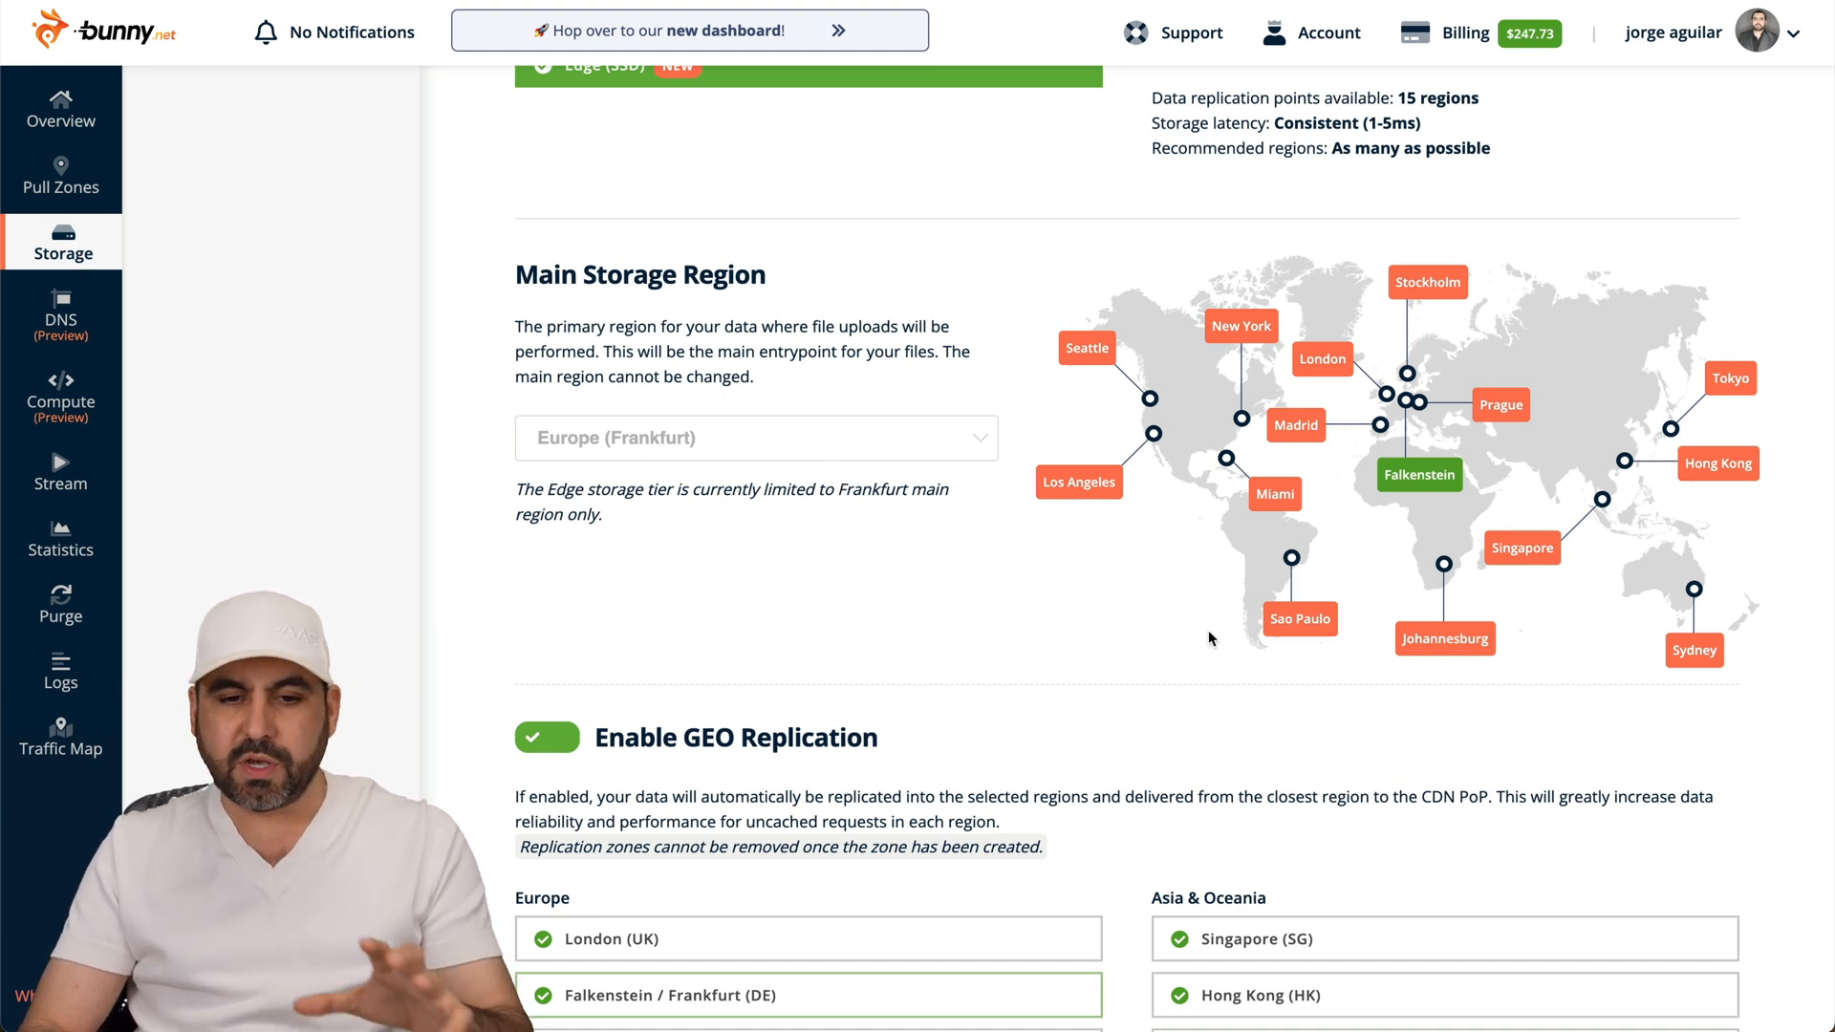
pyautogui.moveTo(913, 470)
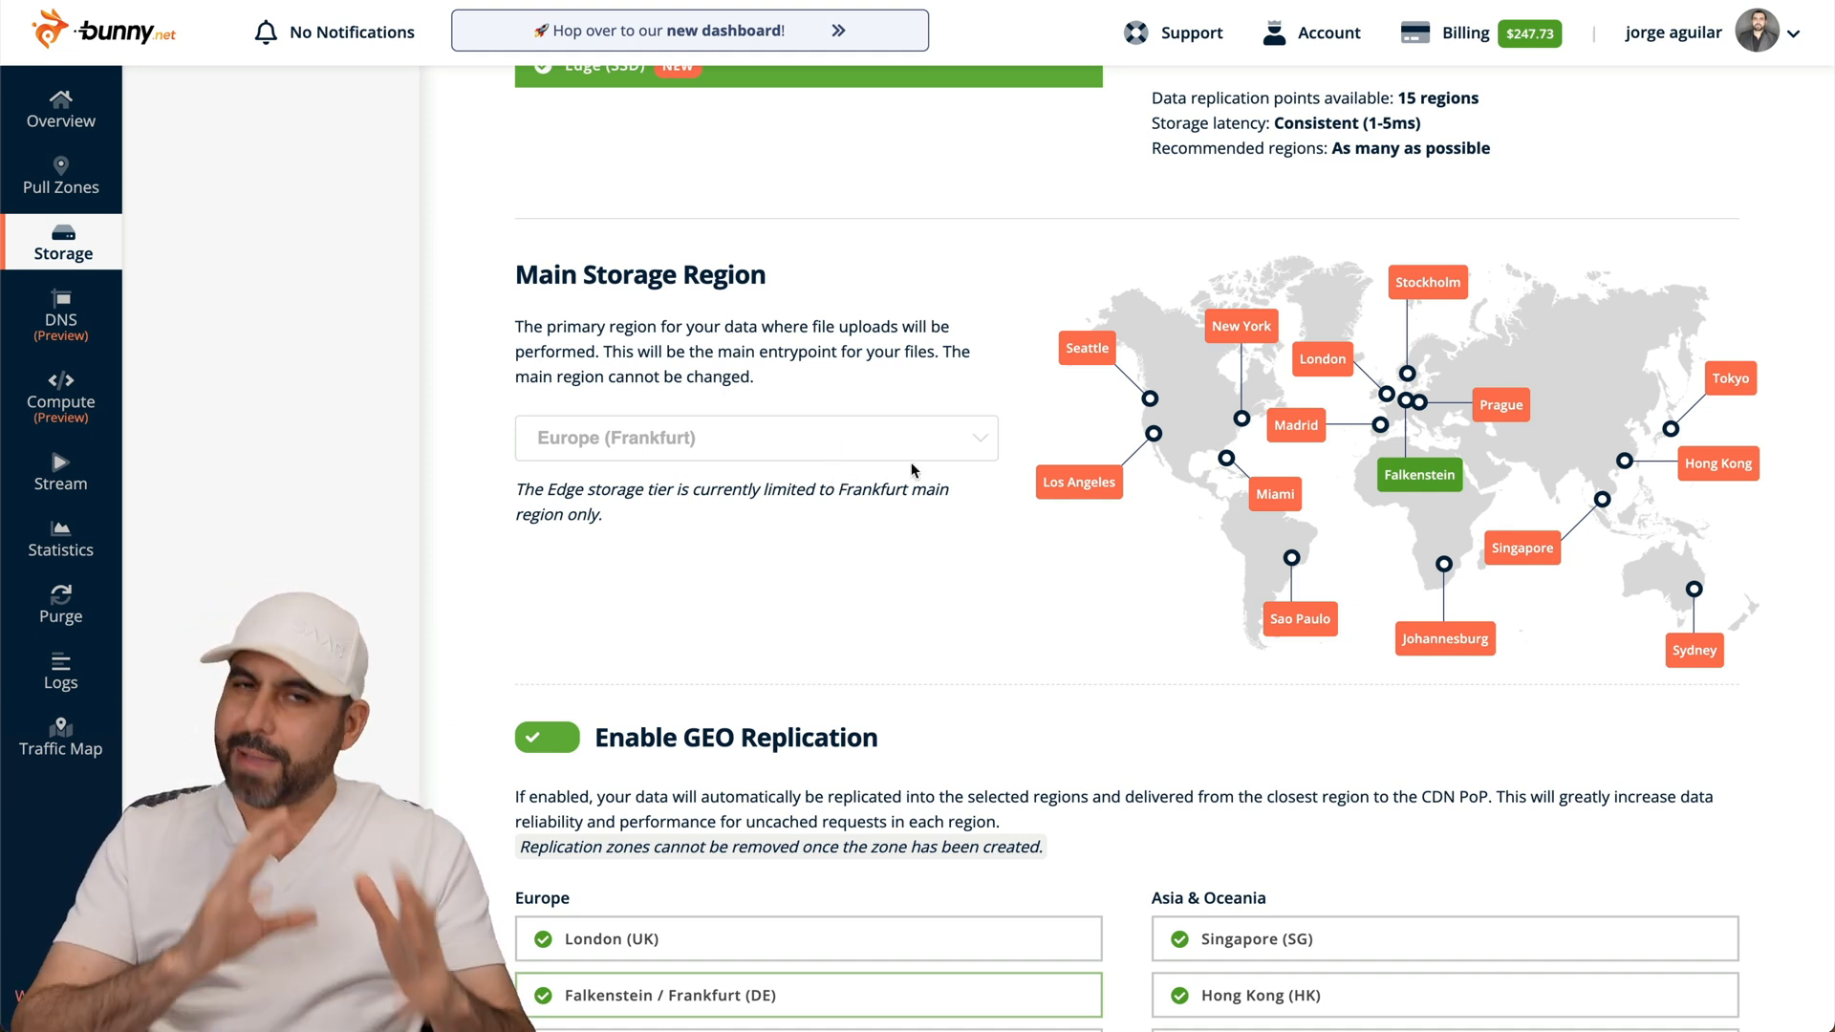
pyautogui.moveTo(1097, 486)
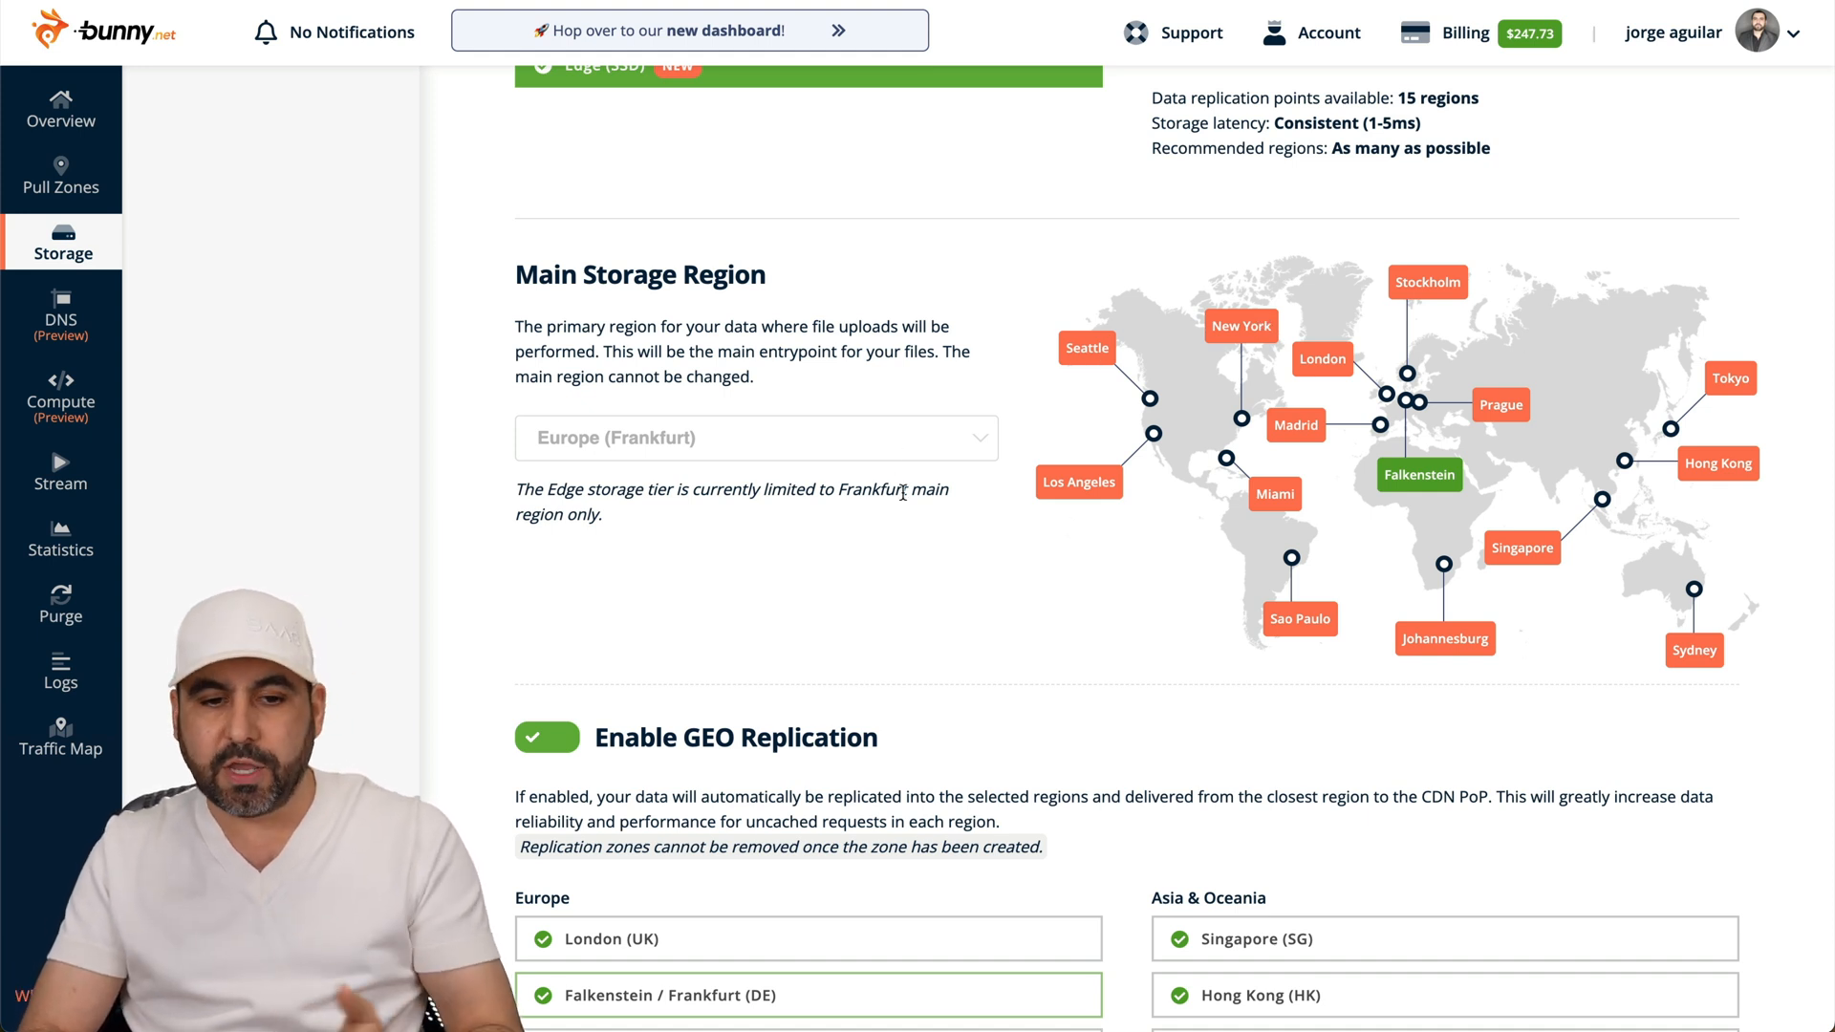
pyautogui.scroll(-3)
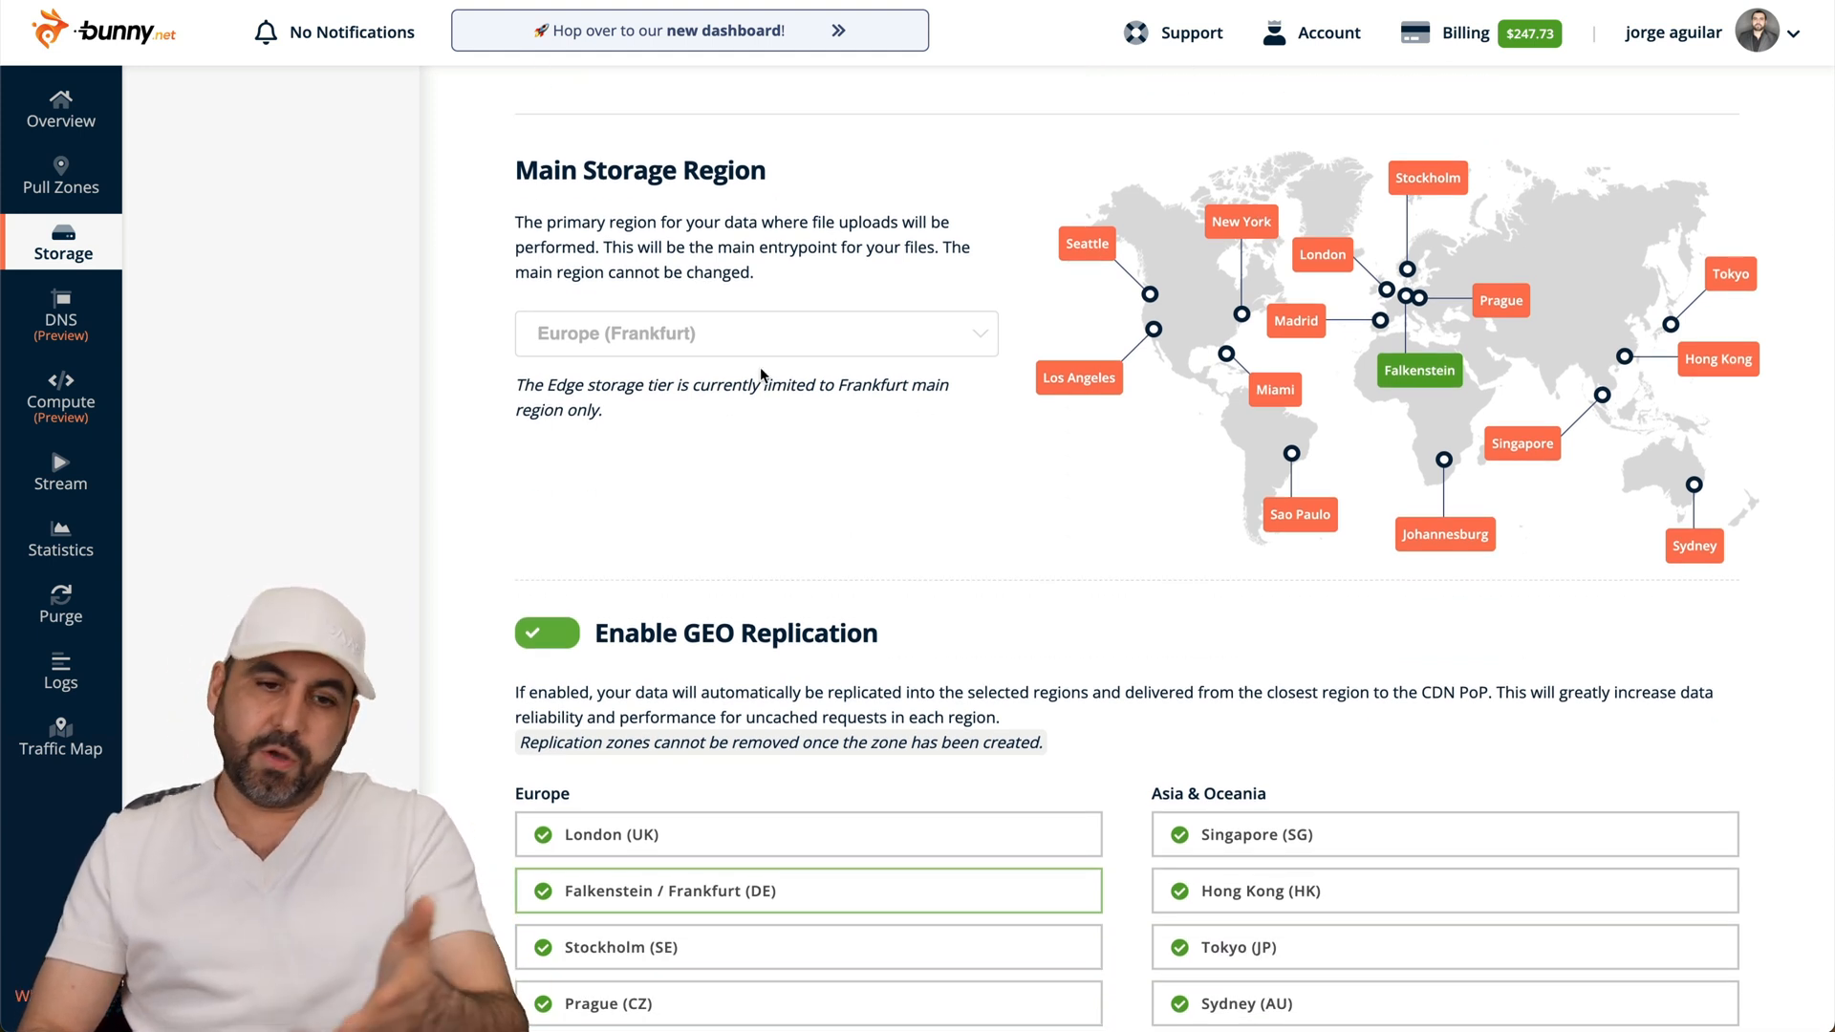
pyautogui.scroll(-3)
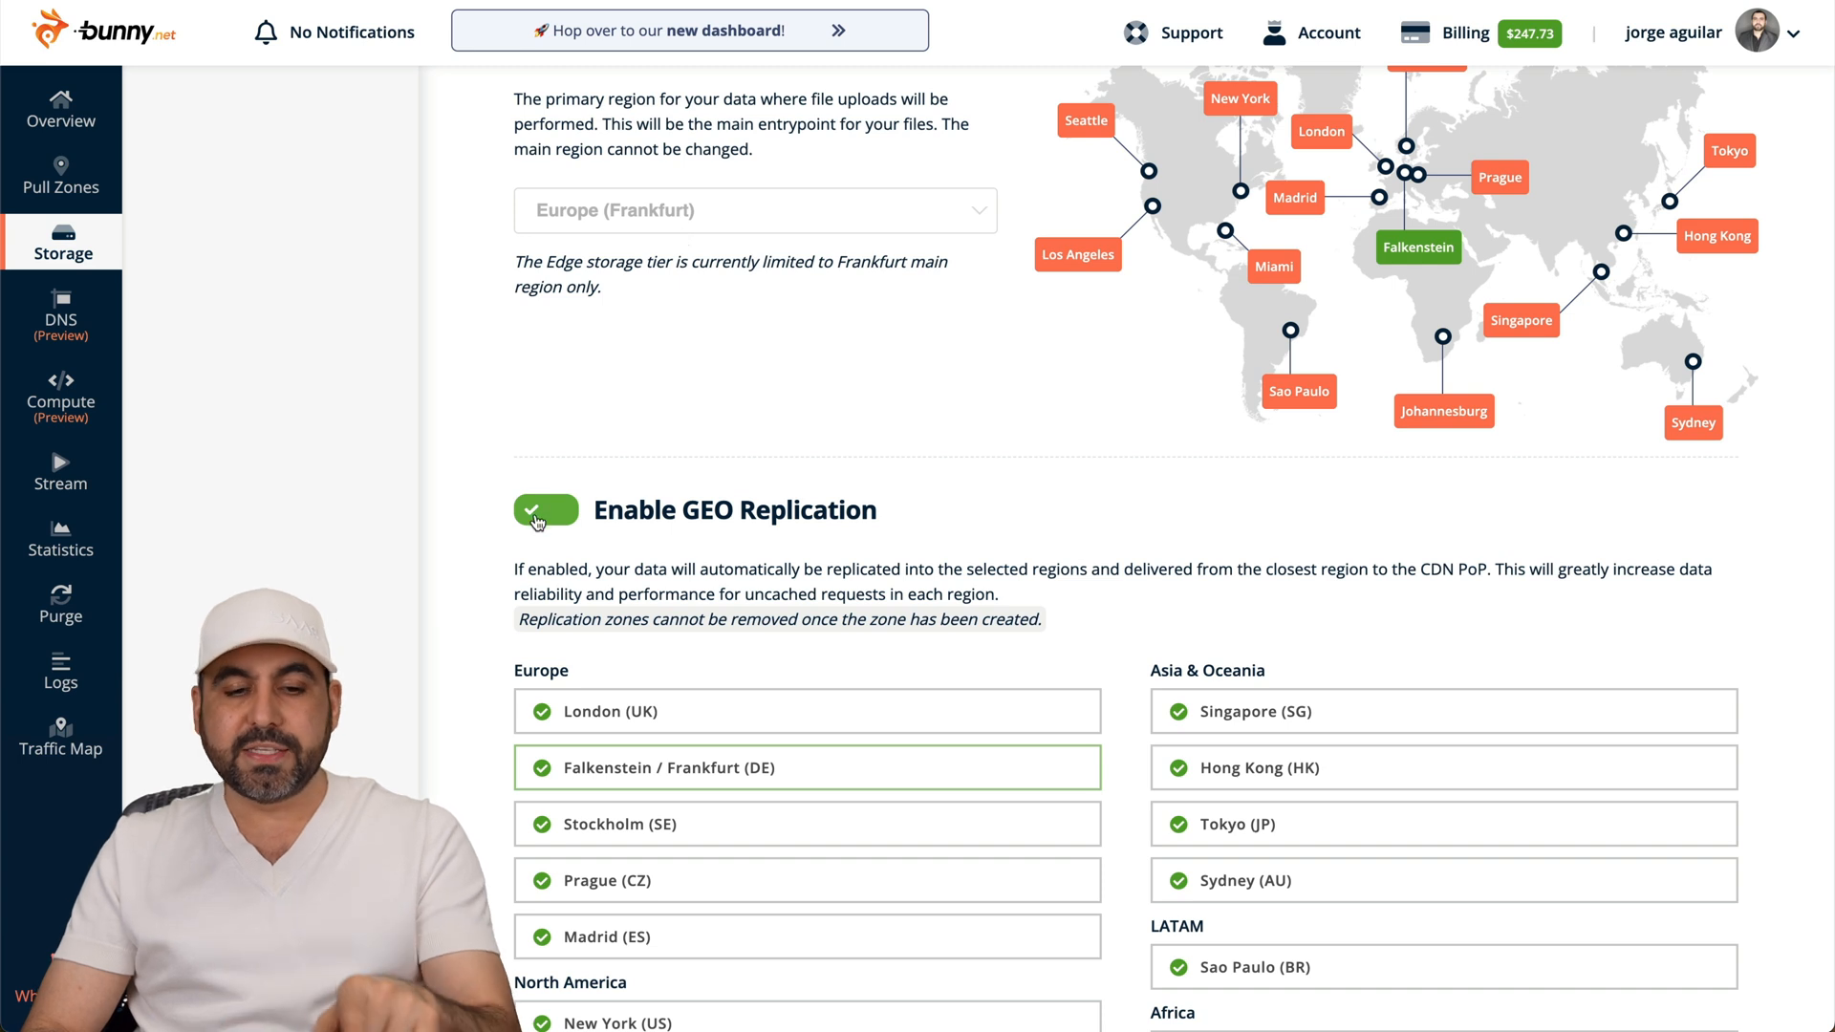
pyautogui.scroll(-3)
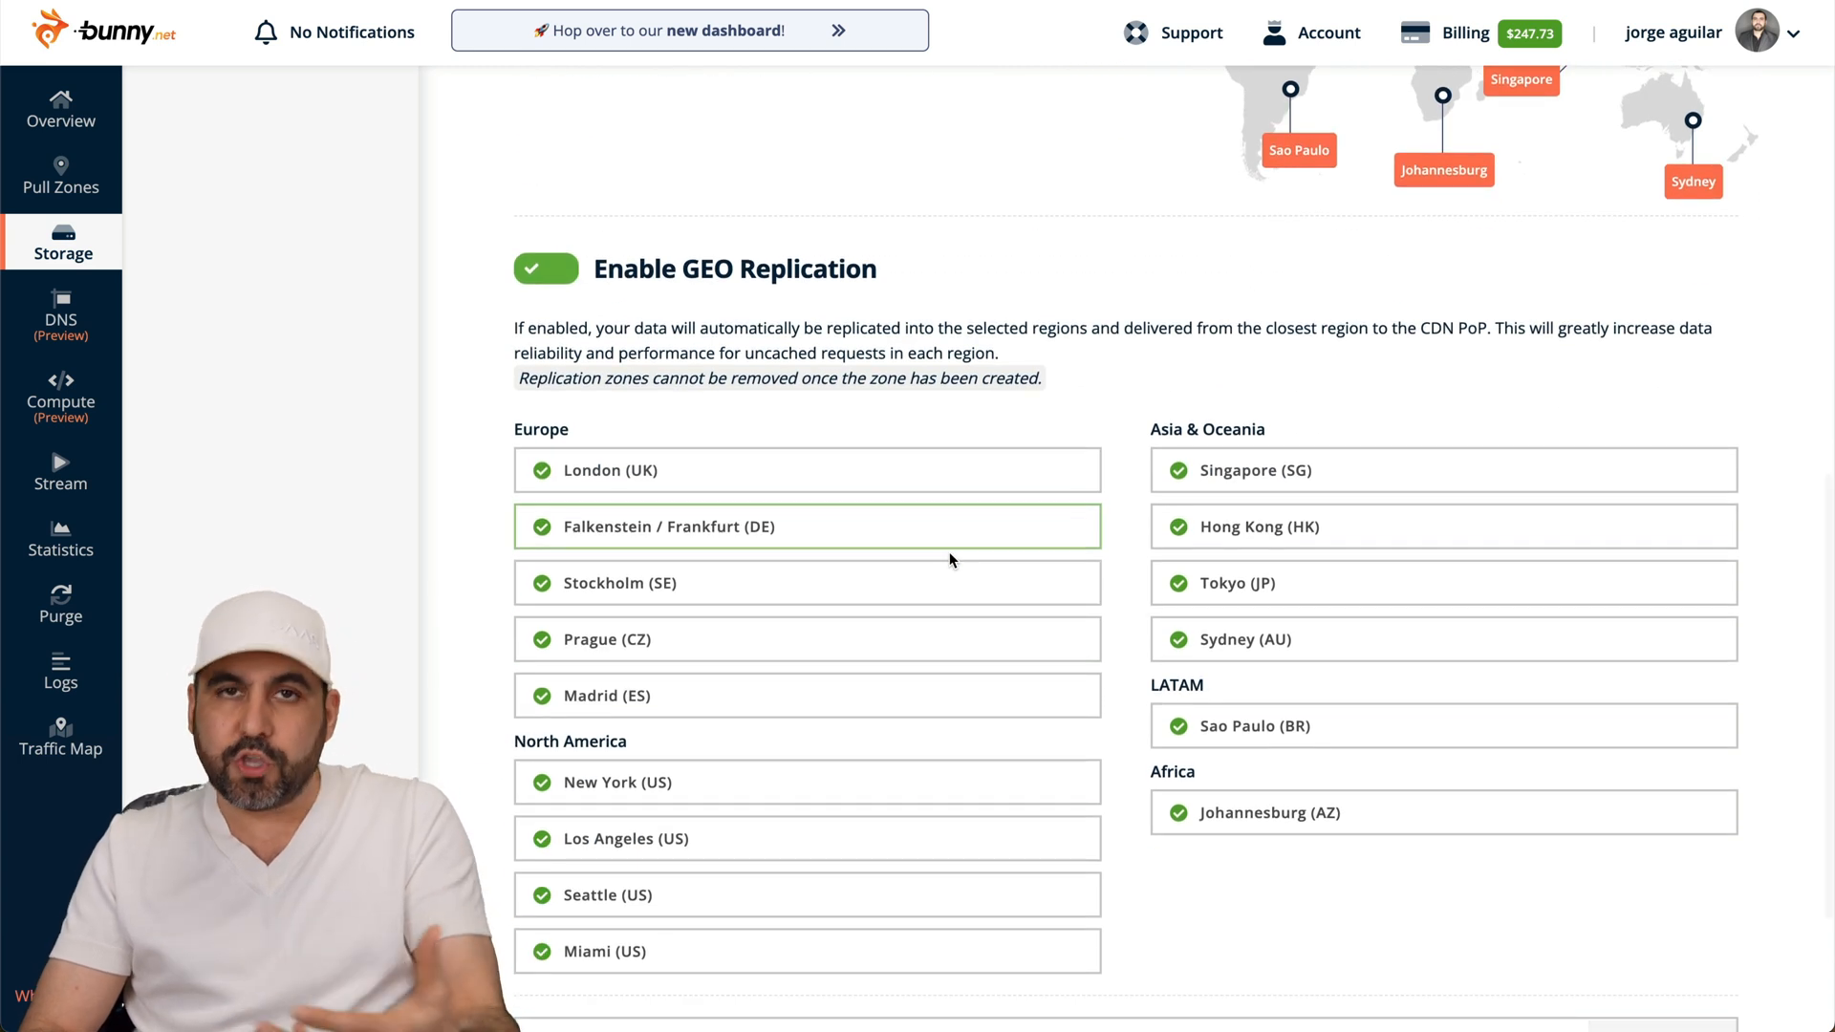
pyautogui.scroll(-3)
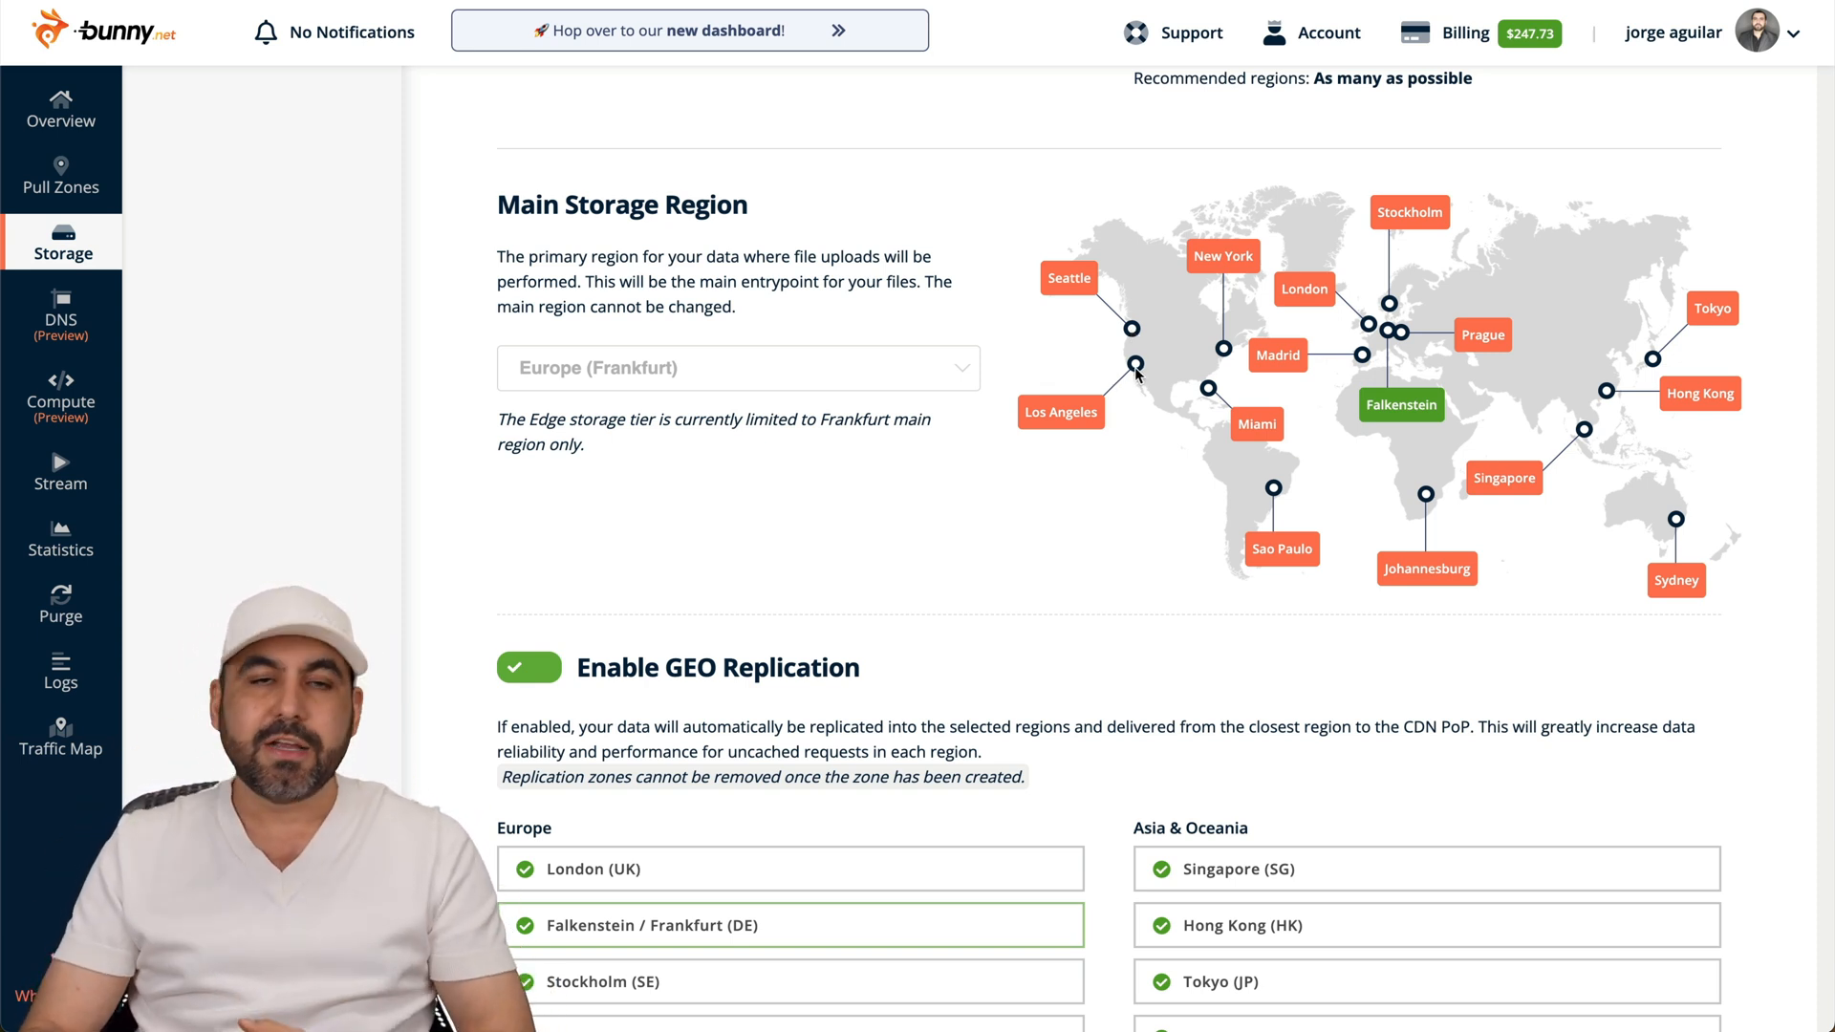
pyautogui.moveTo(1173, 319)
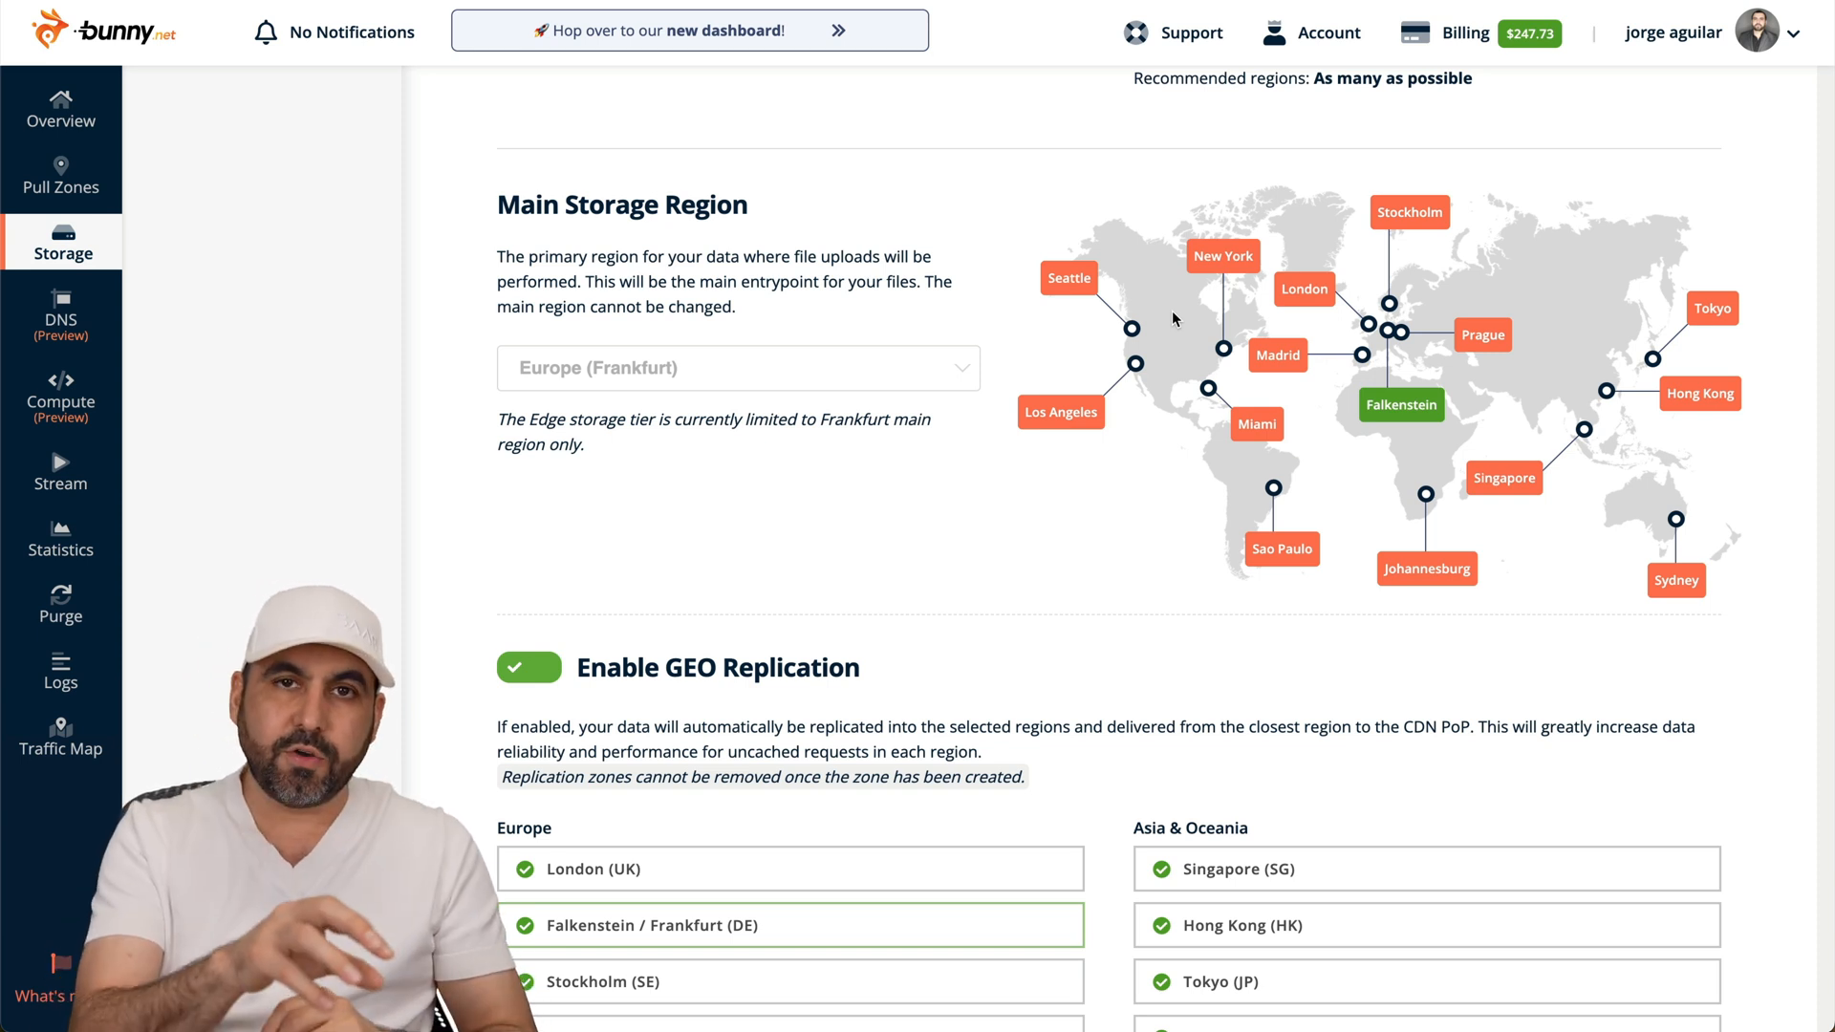
pyautogui.scroll(-3)
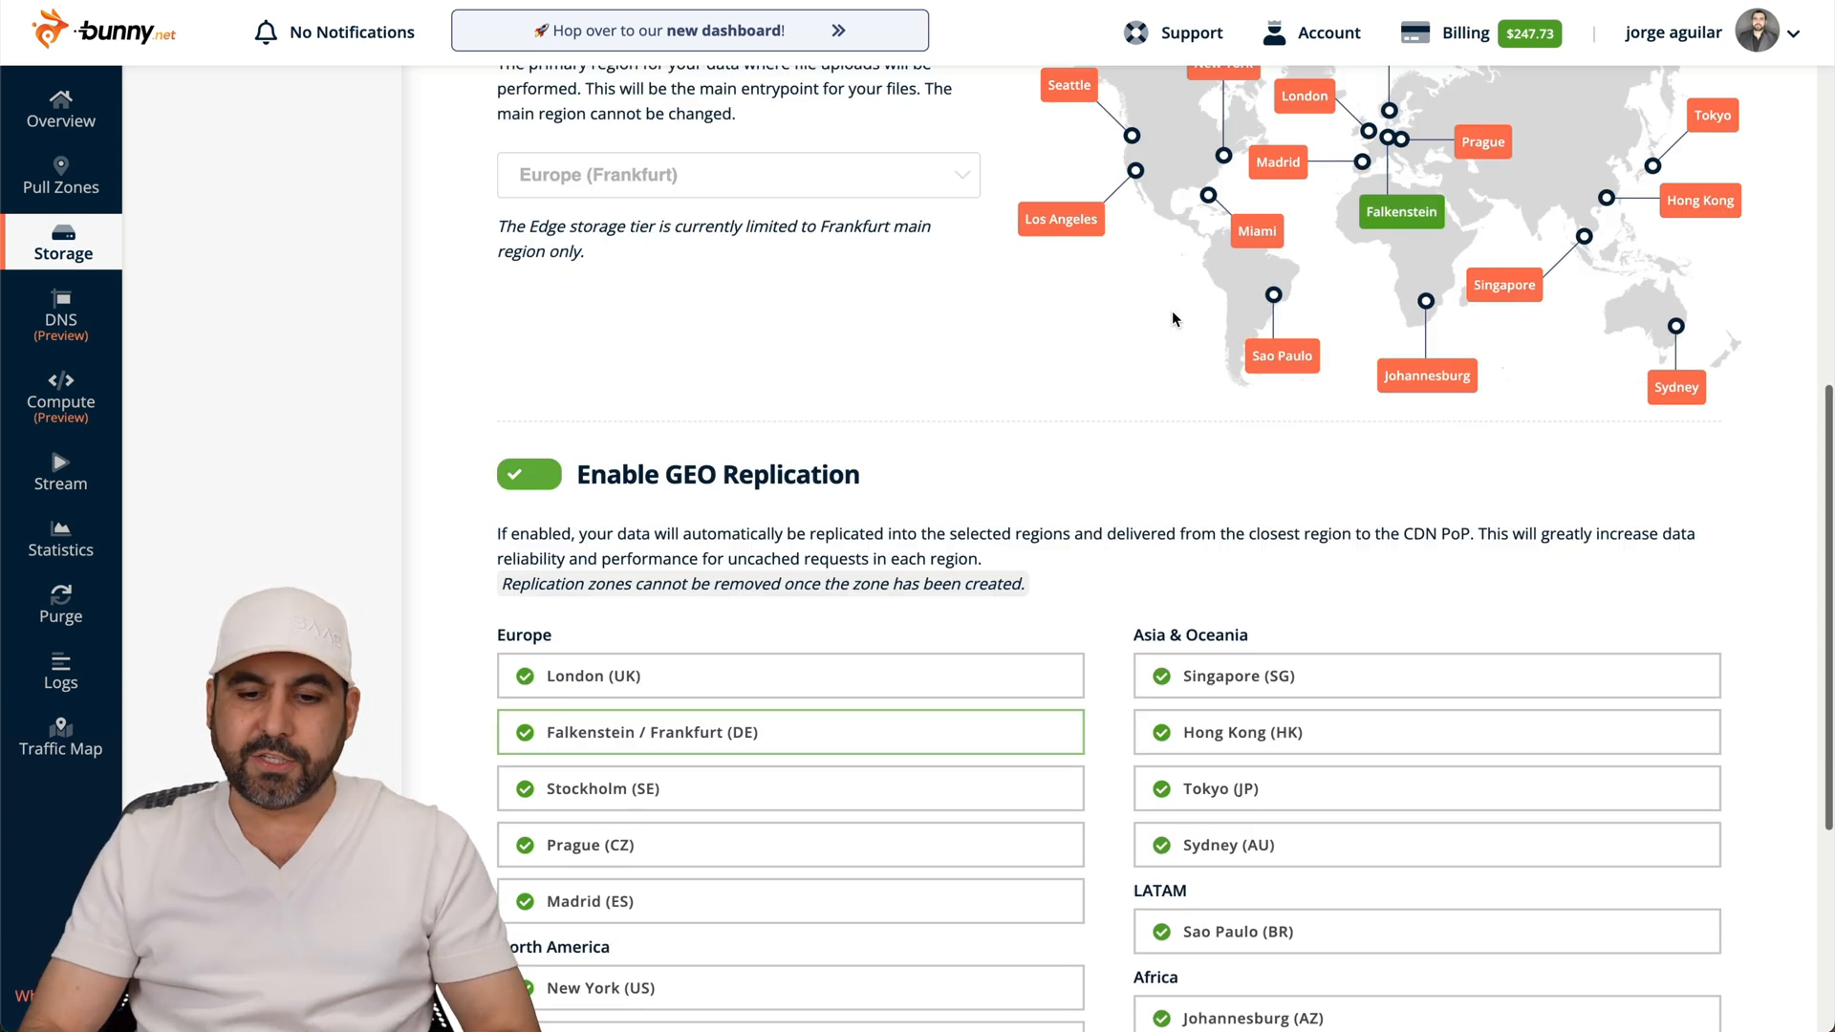
pyautogui.scroll(-3)
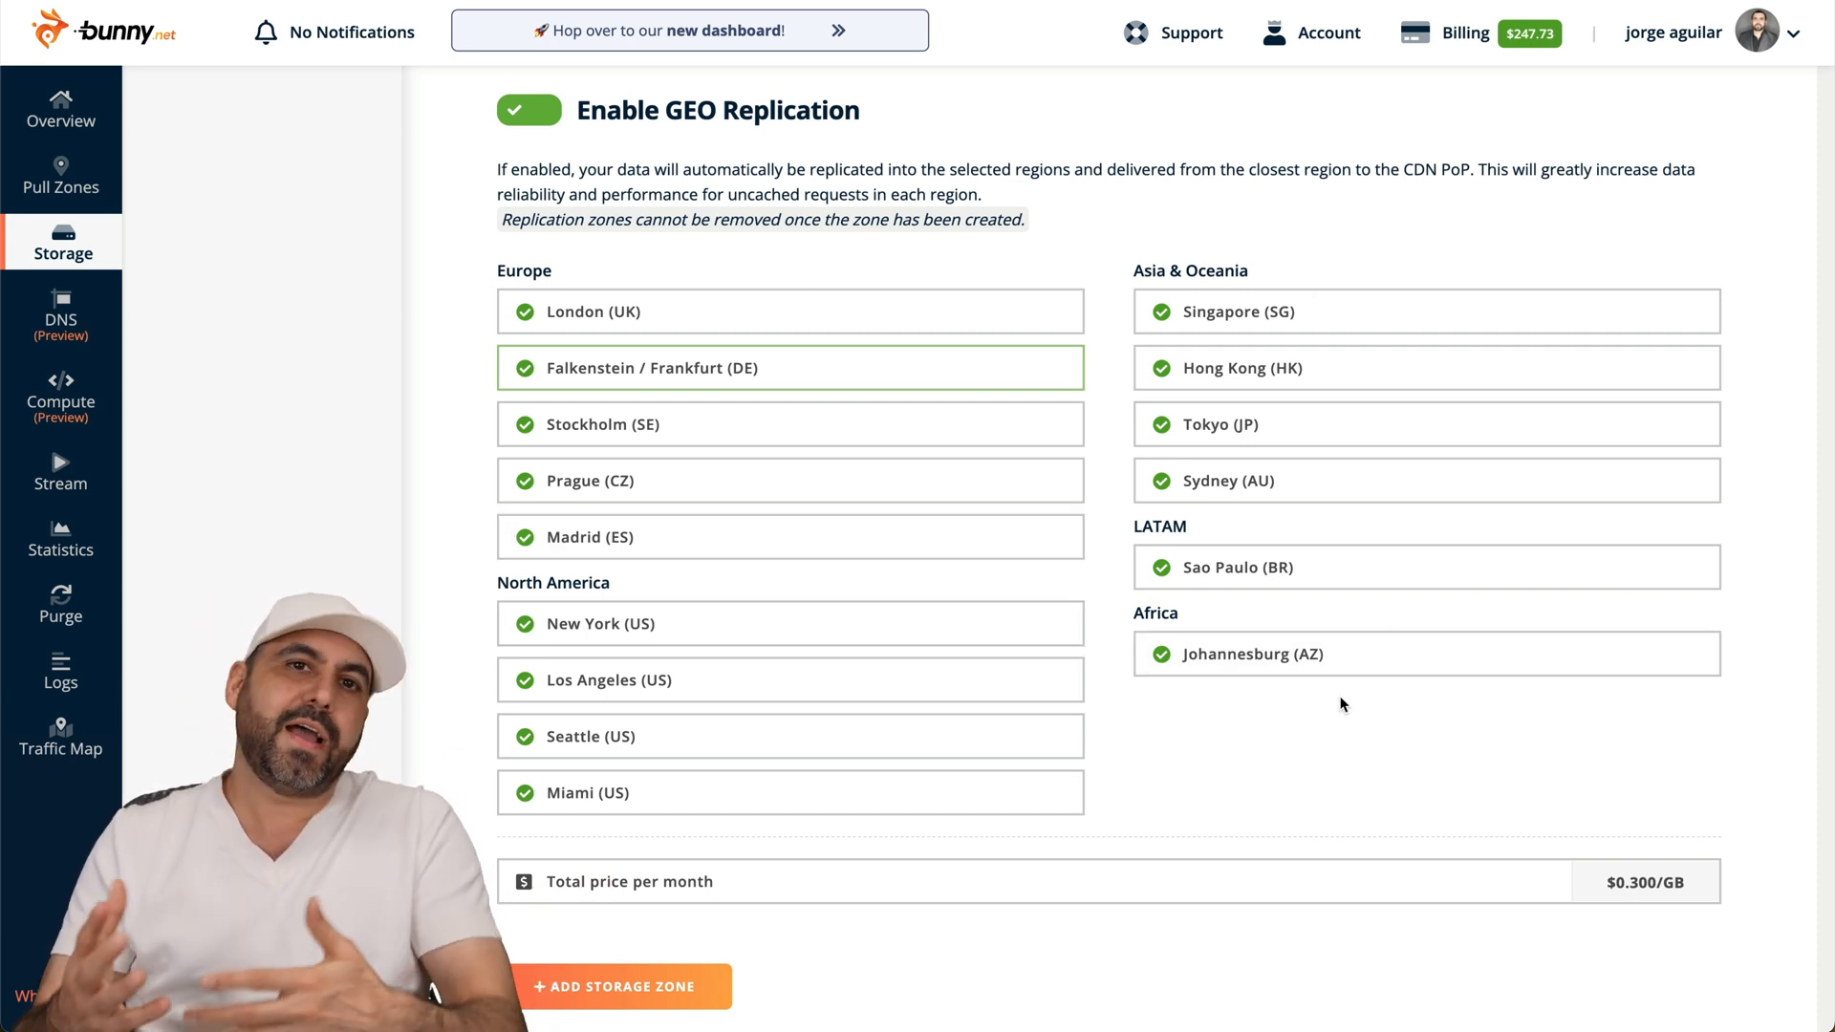
pyautogui.moveTo(1082, 560)
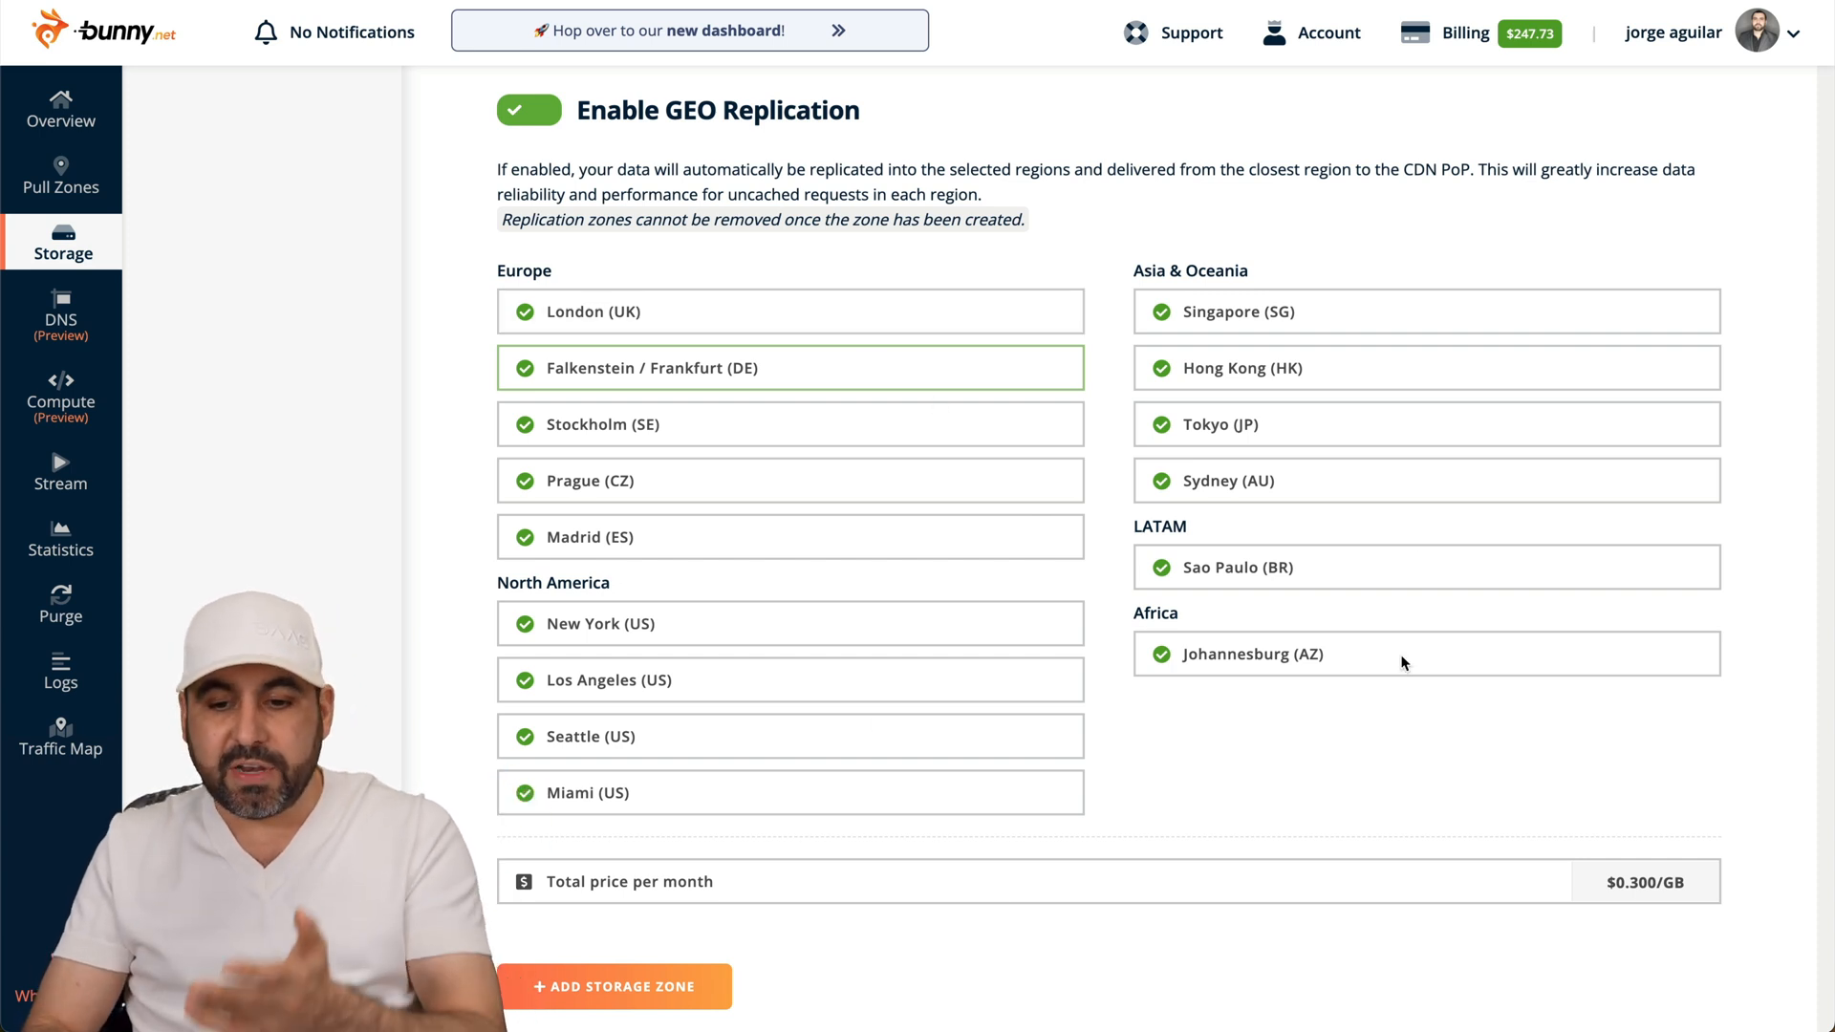
pyautogui.moveTo(1347, 724)
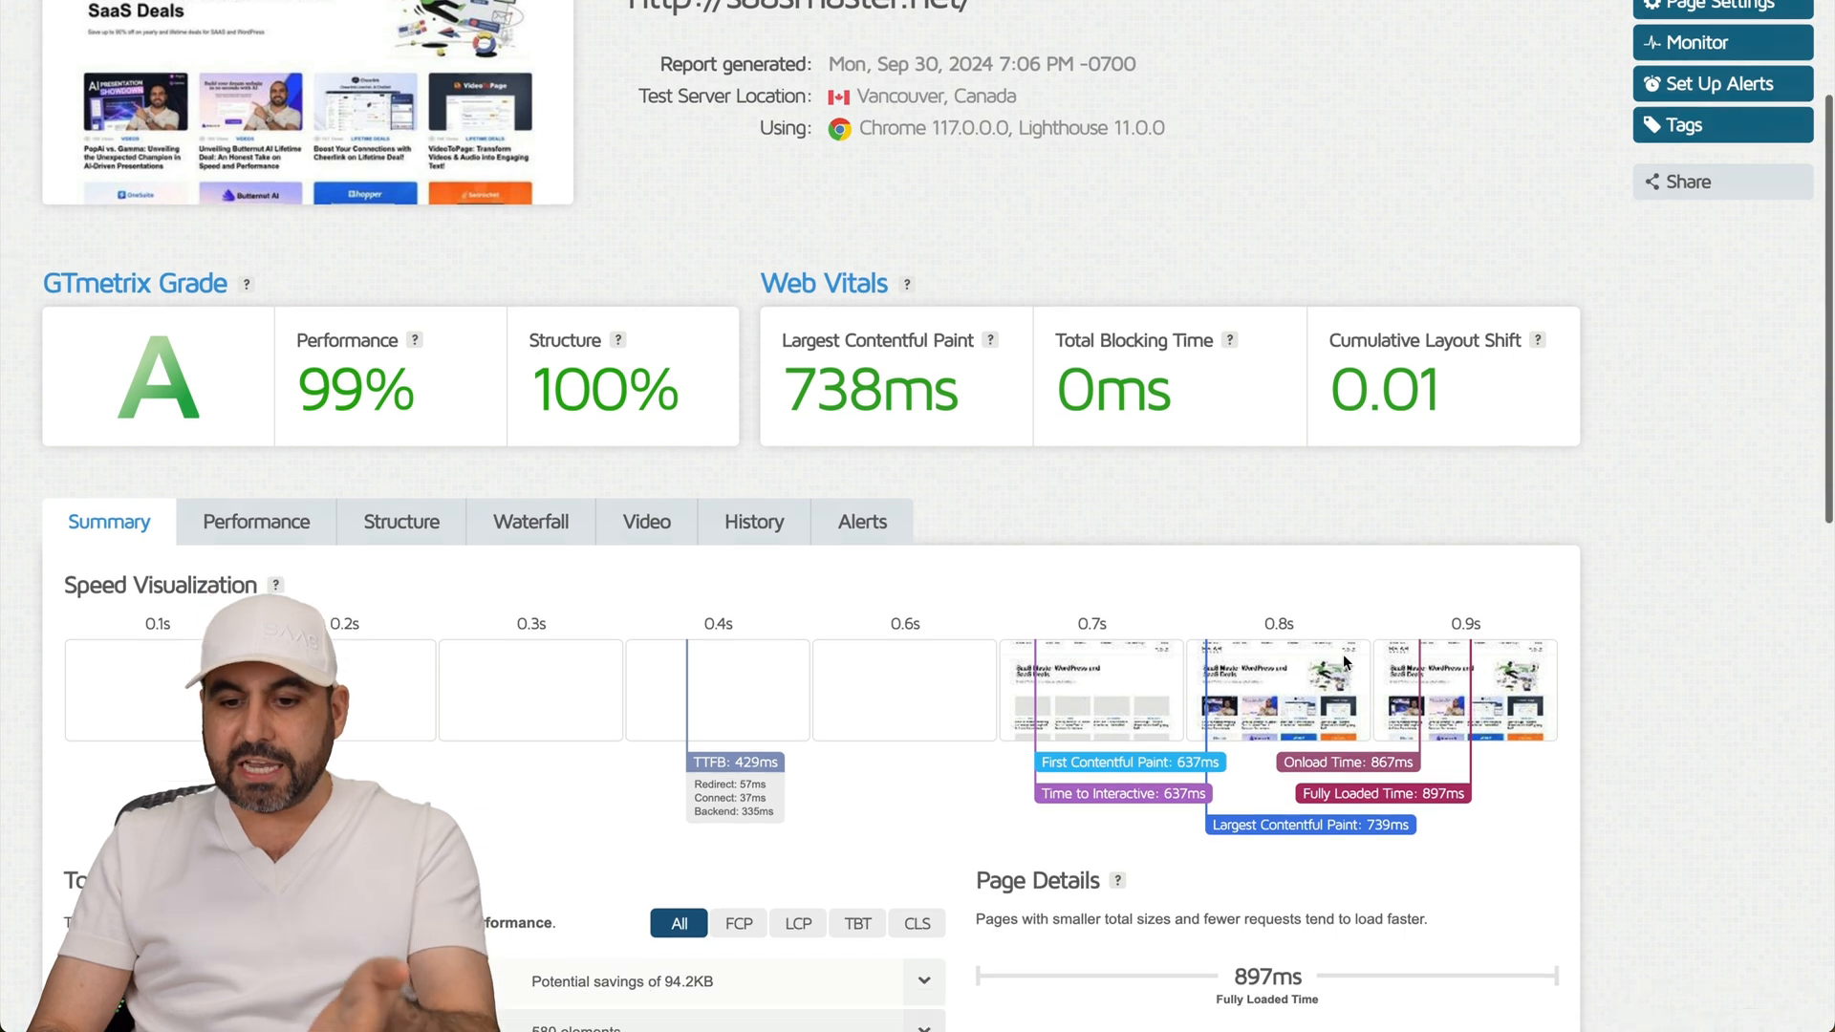
# Step: Scroll the GTmetrix report for saasmaster.net showing grade A, 99% performance, 100% structure
pyautogui.scroll(-3)
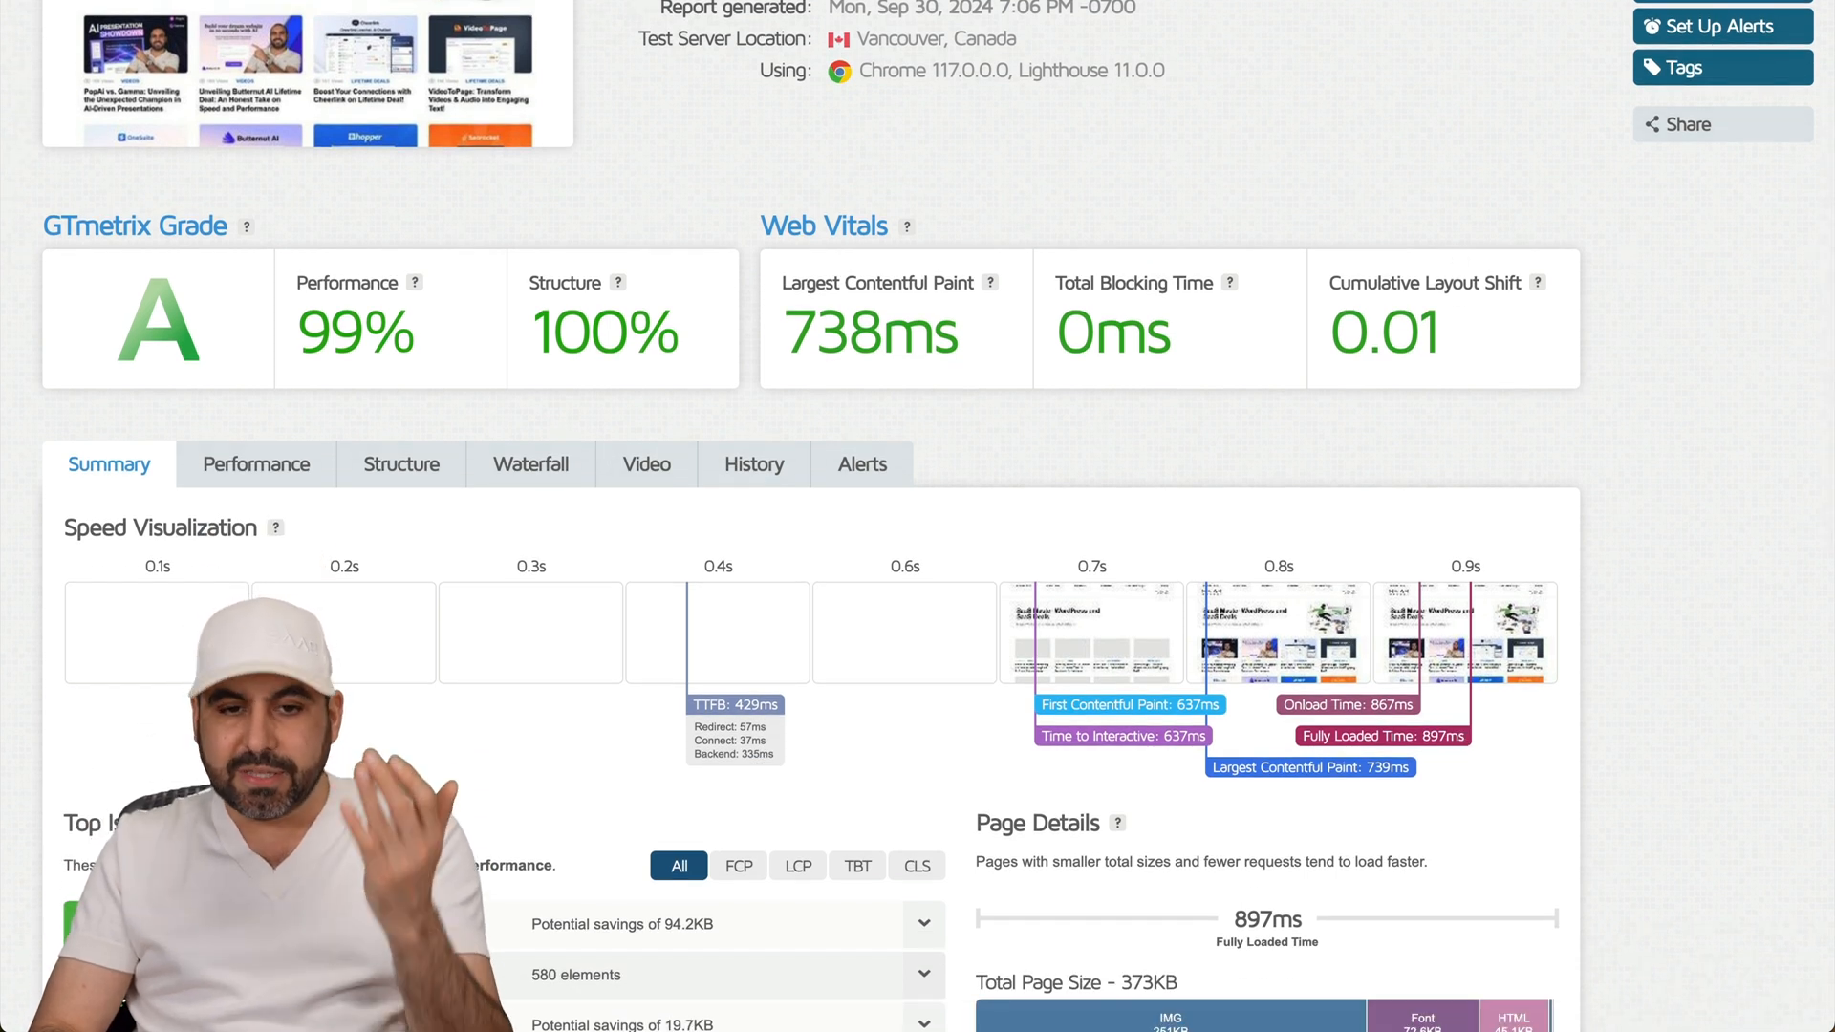